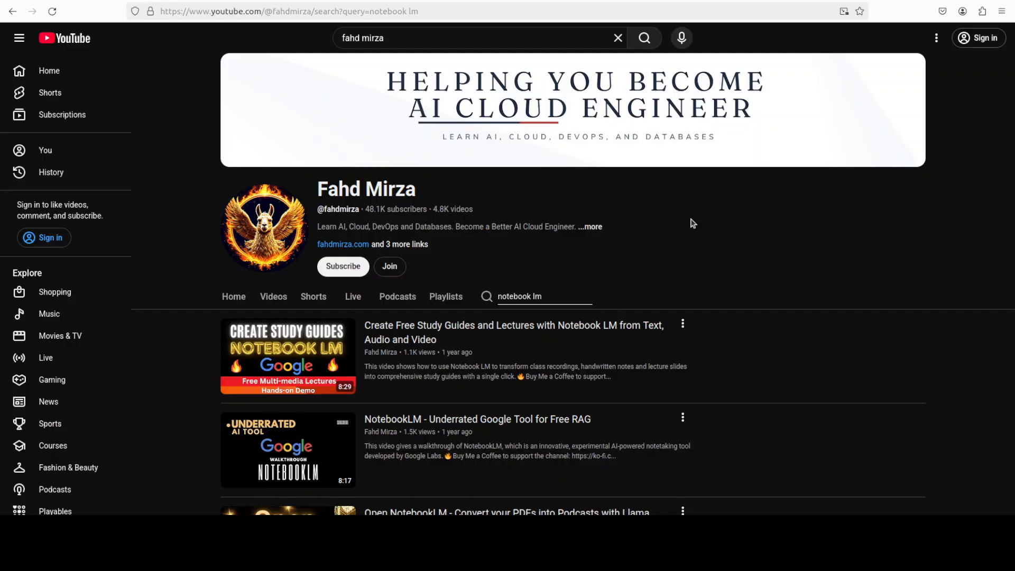
{"action": "mouse_move", "coordinate": [671, 242]}
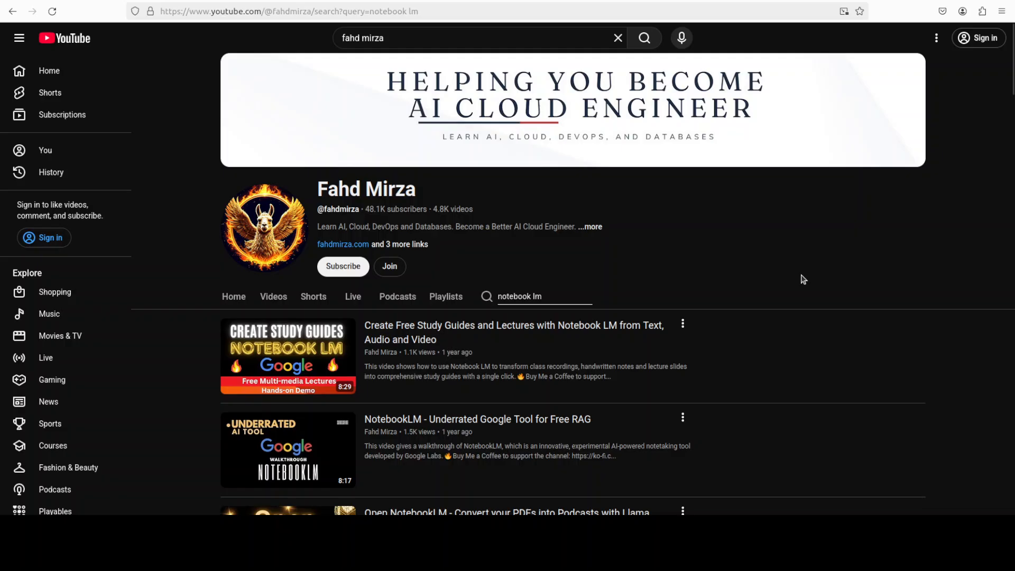
{"action": "mouse_move", "coordinate": [812, 280]}
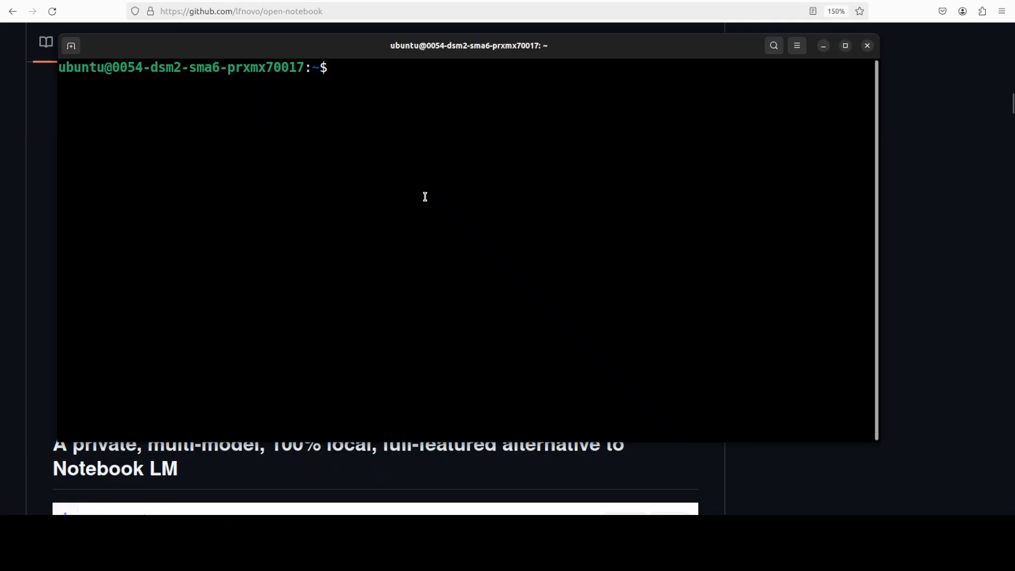
- Print the /etc/*release info and create and activate the Python 3.11 conda environment 'ai'
{"action": "type", "text": "cat /"}
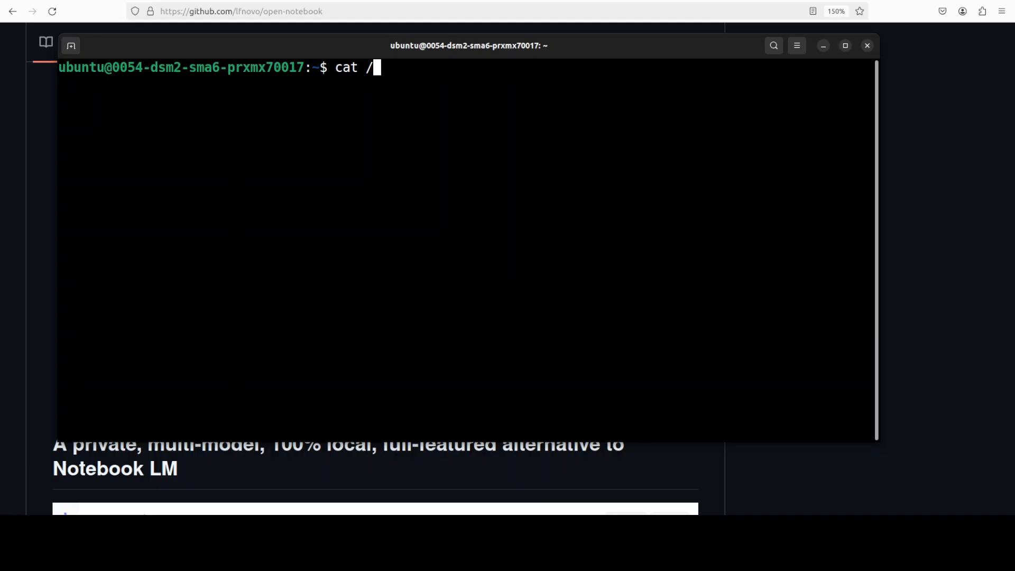
{"action": "type", "text": "etc/"}
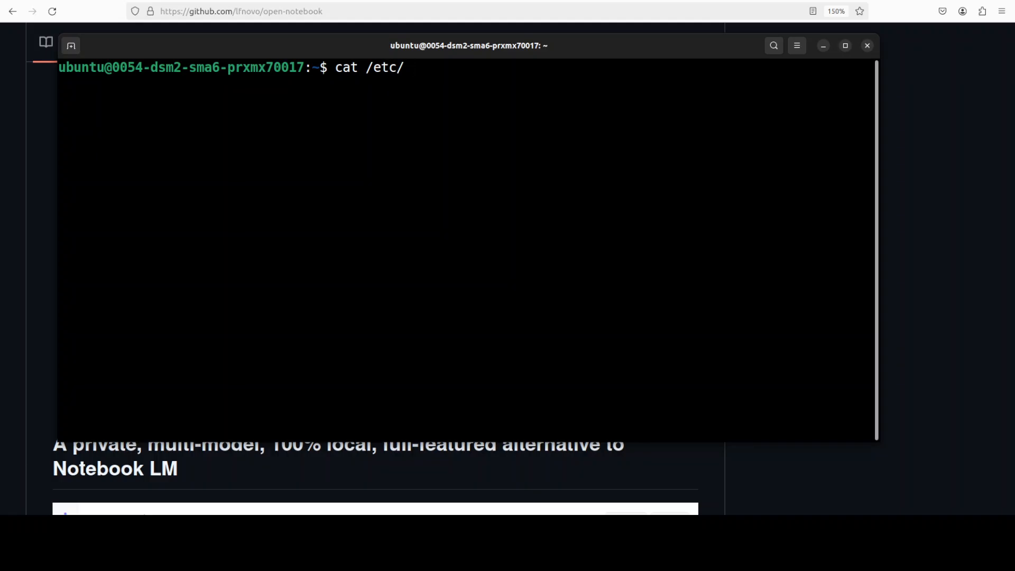
{"action": "type", "text": "*rele"}
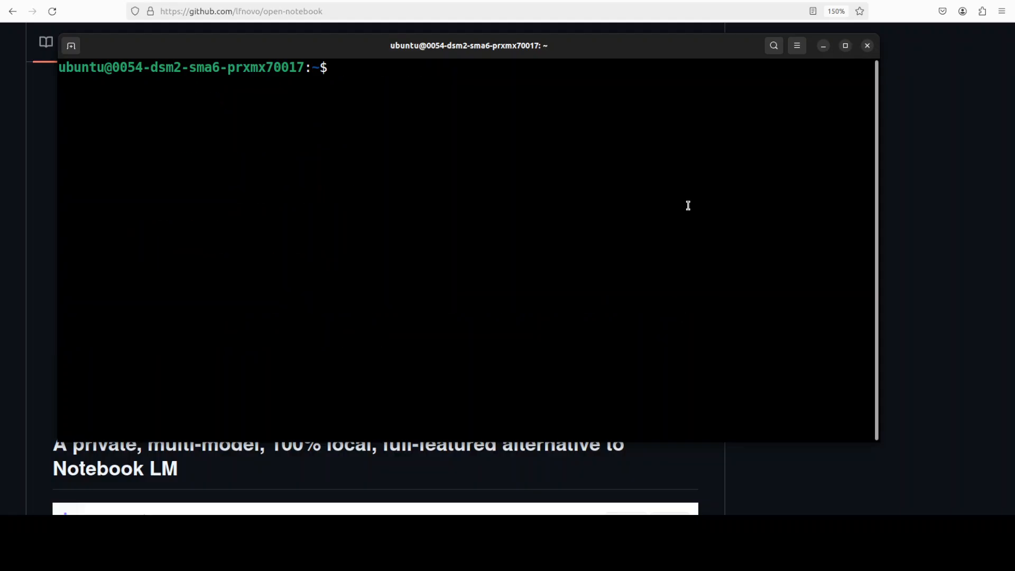
{"action": "type", "text": "conda create -n ai python=3.11 -y && conda activate ai"}
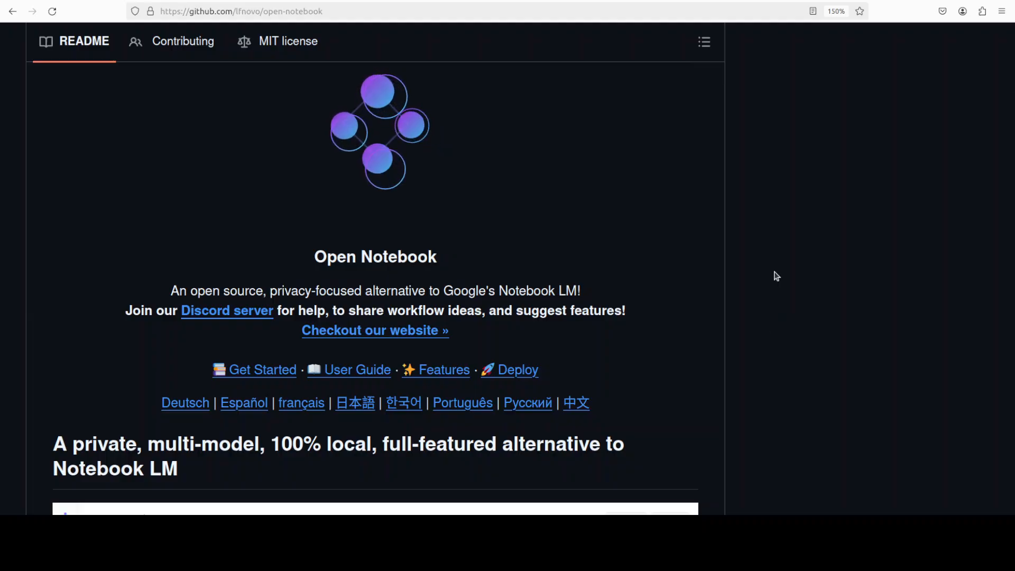
{"action": "mouse_move", "coordinate": [615, 227]}
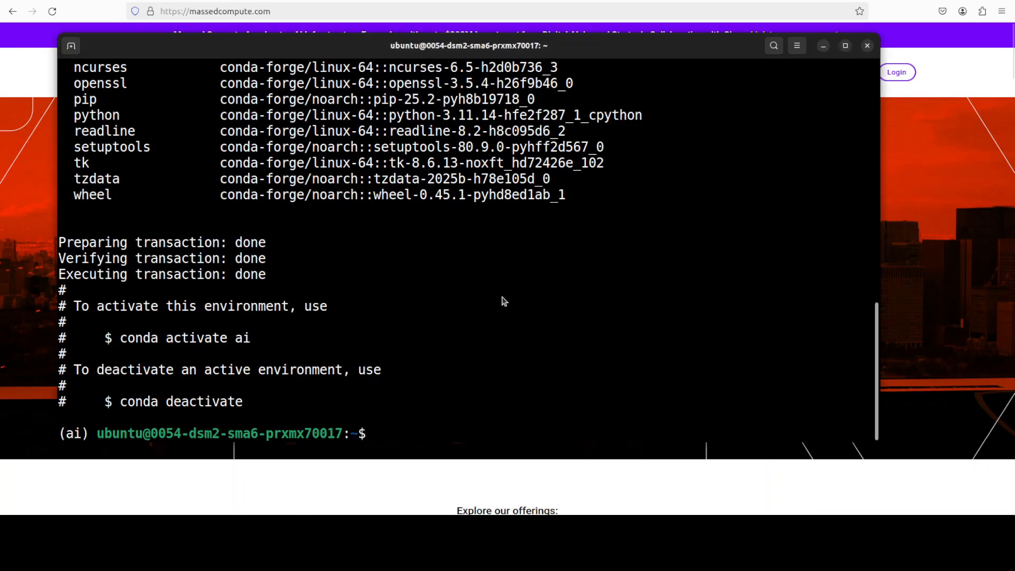
- Clear the terminal and check the installed Docker version with docker --version
{"action": "type", "text": "clea"}
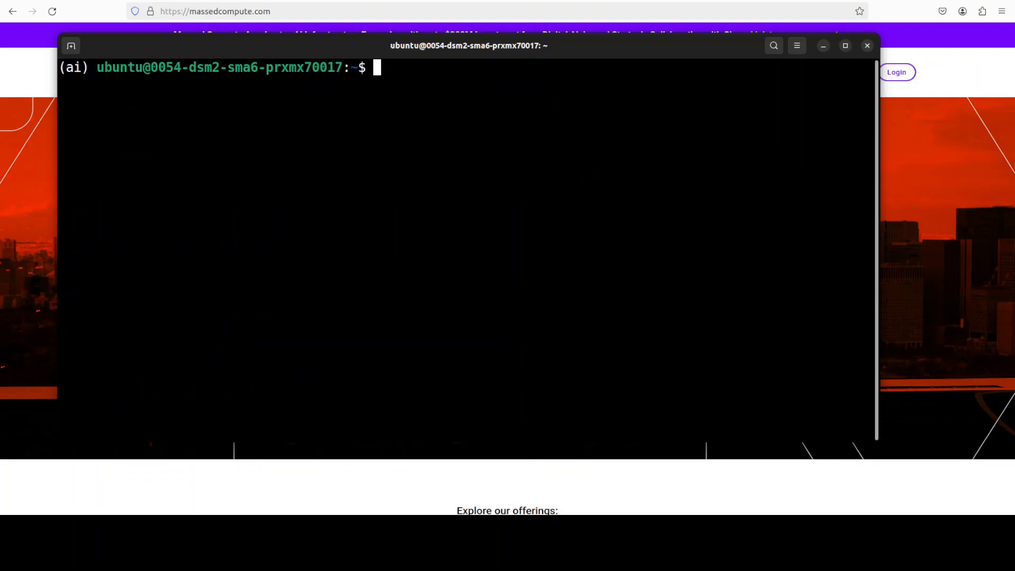
{"action": "type", "text": "docker --"}
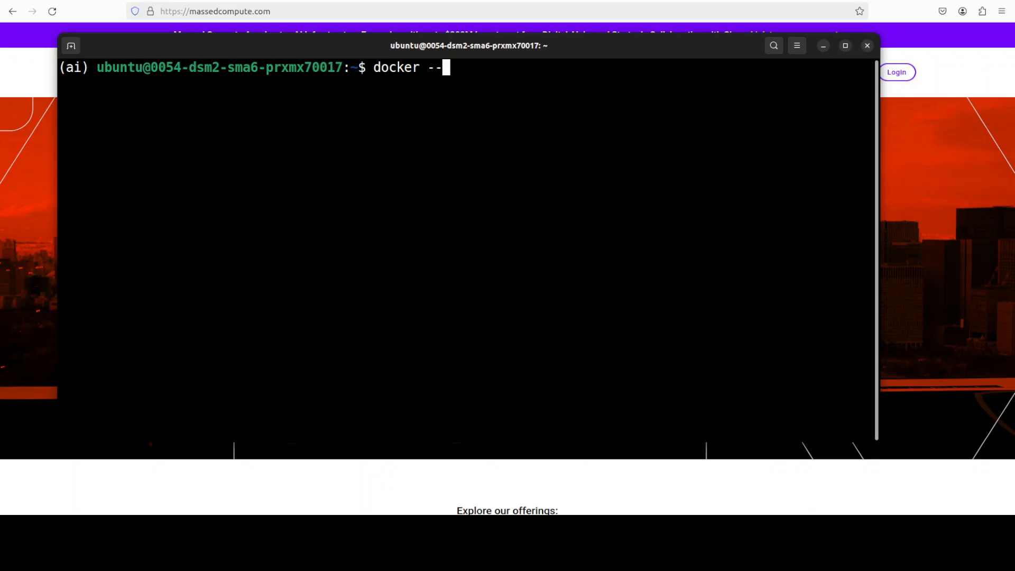
{"action": "type", "text": "version"}
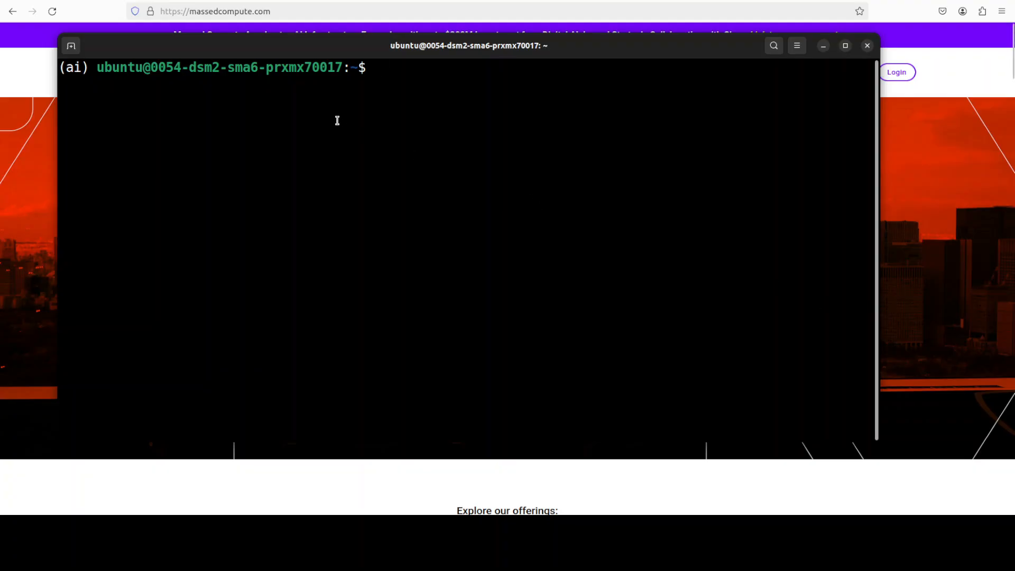
- Run chmod 666 on the Docker socket and create and enter the open-notebook folder
{"action": "right_click", "coordinate": [337, 121]}
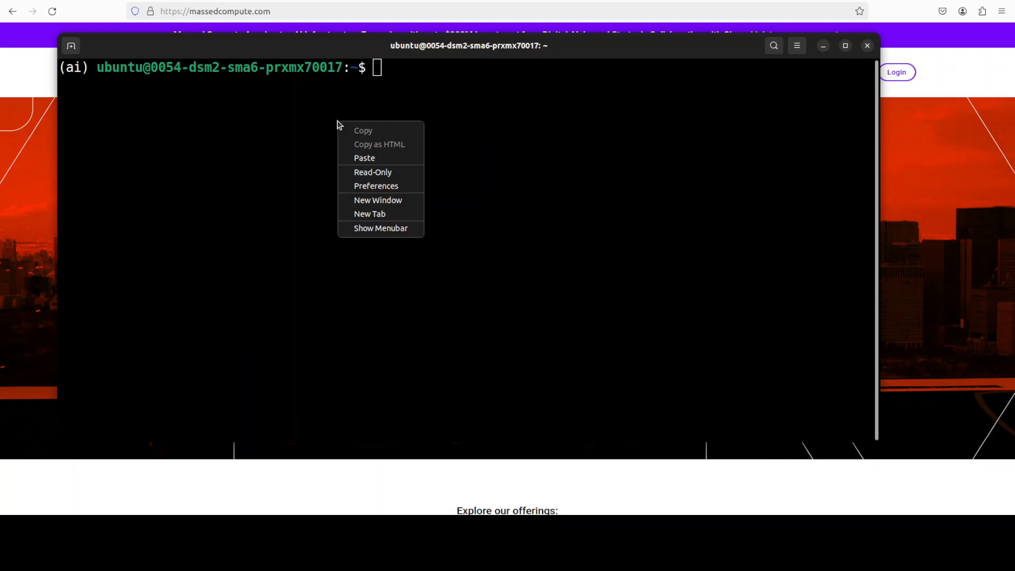
{"action": "left_click", "coordinate": [364, 158]}
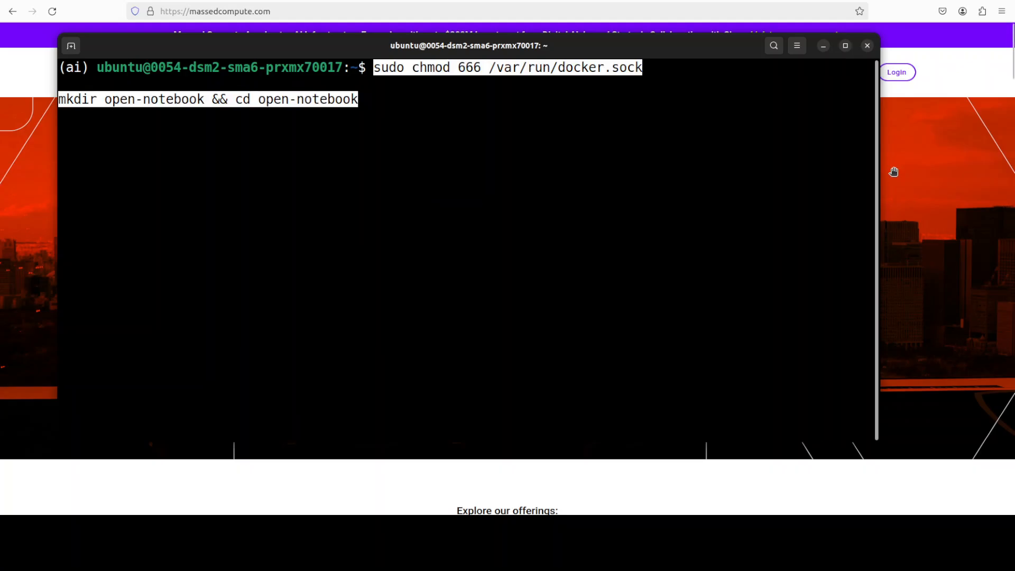
{"action": "key", "text": "Return"}
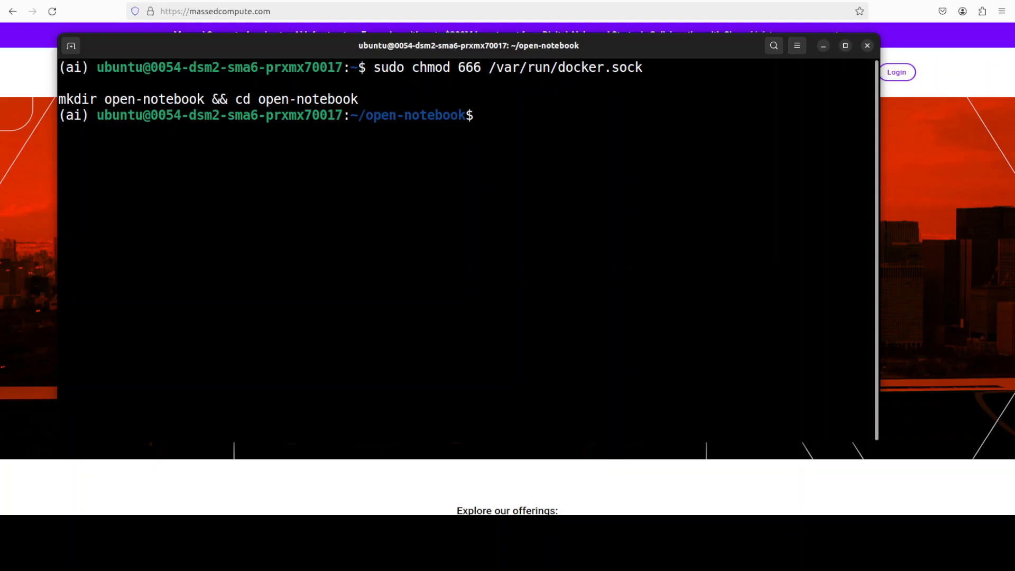
{"action": "right_click", "coordinate": [484, 115]}
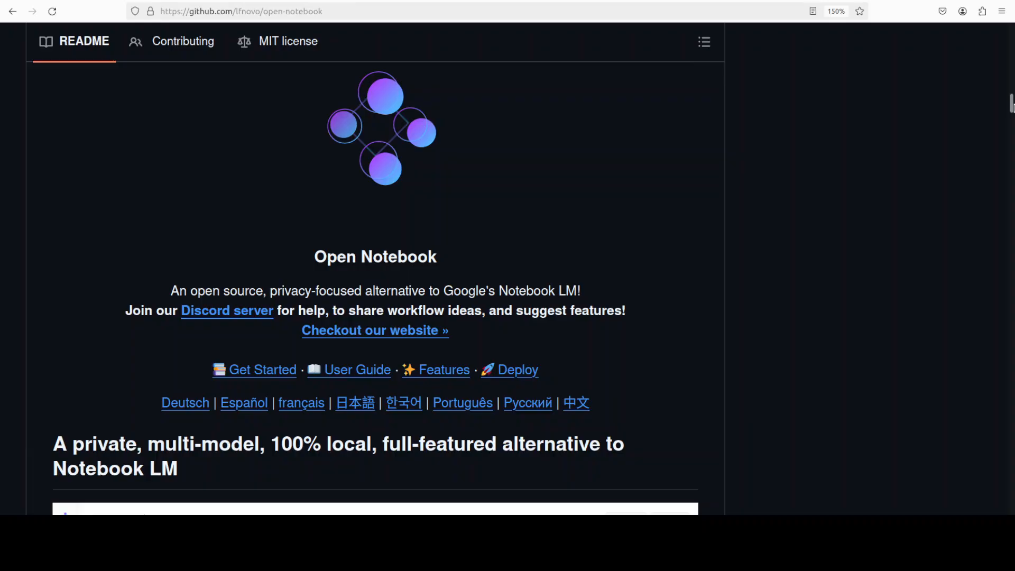
{"action": "scroll", "scroll_direction": "down", "scroll_amount": 3}
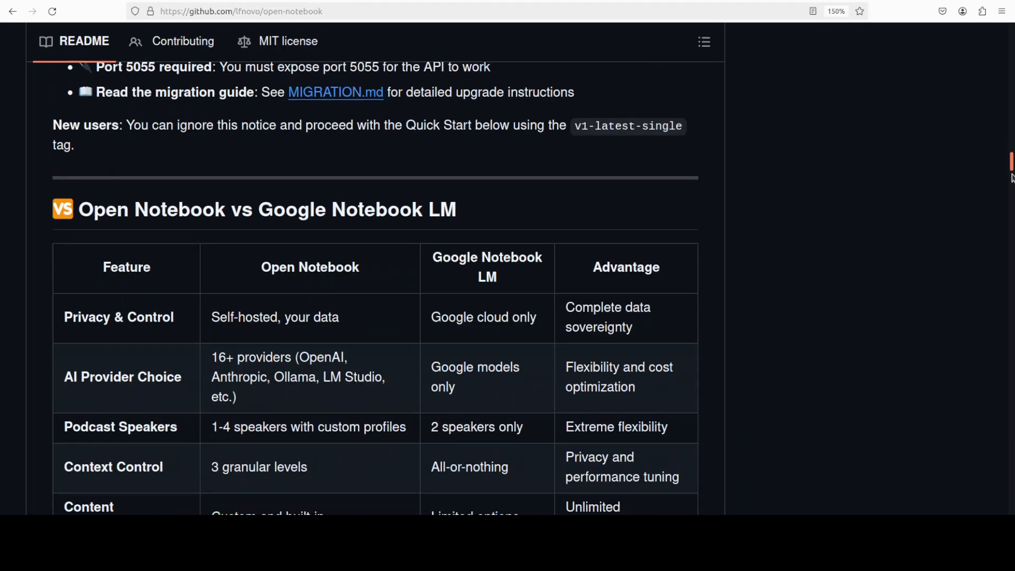
{"action": "scroll", "scroll_direction": "down", "scroll_amount": 3}
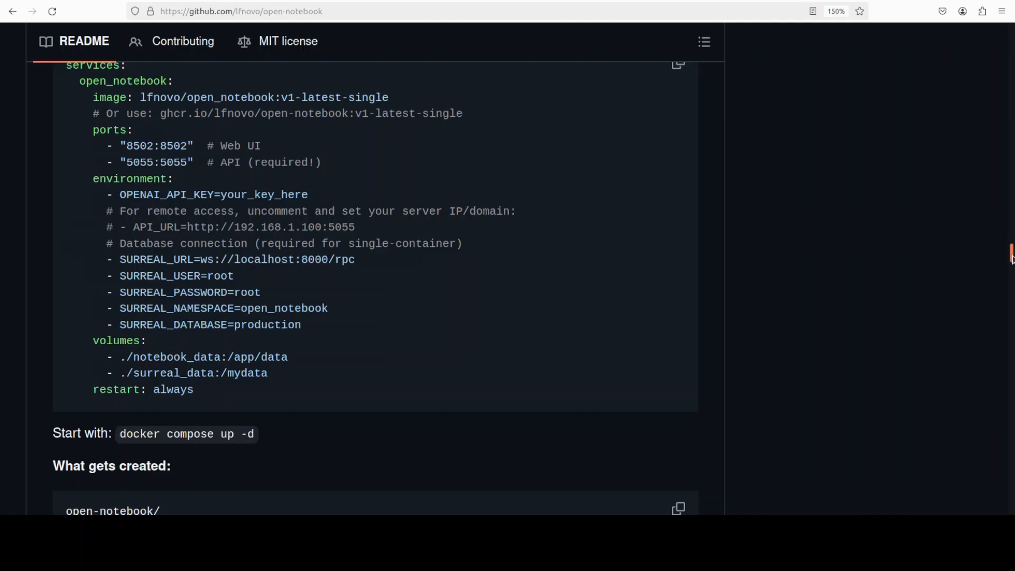
{"action": "scroll", "scroll_direction": "down", "scroll_amount": 3}
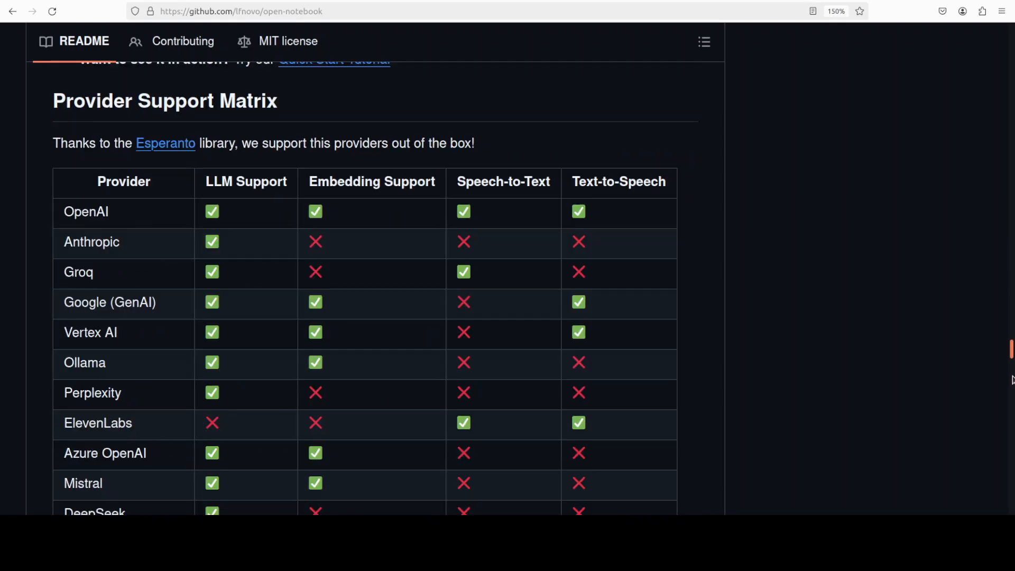
{"action": "scroll", "scroll_direction": "down", "scroll_amount": 3}
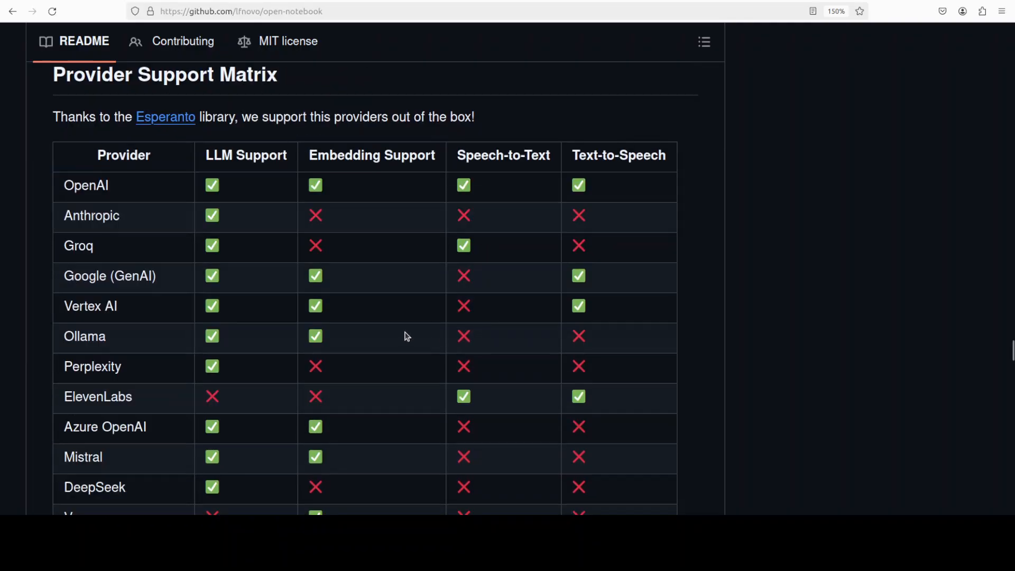
{"action": "mouse_move", "coordinate": [660, 352]}
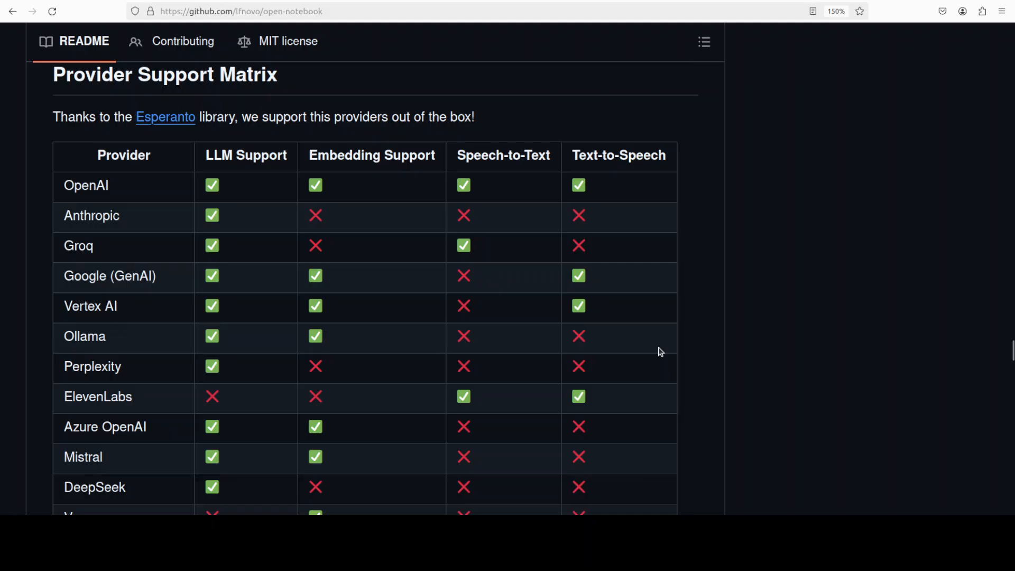
{"action": "mouse_move", "coordinate": [762, 345]}
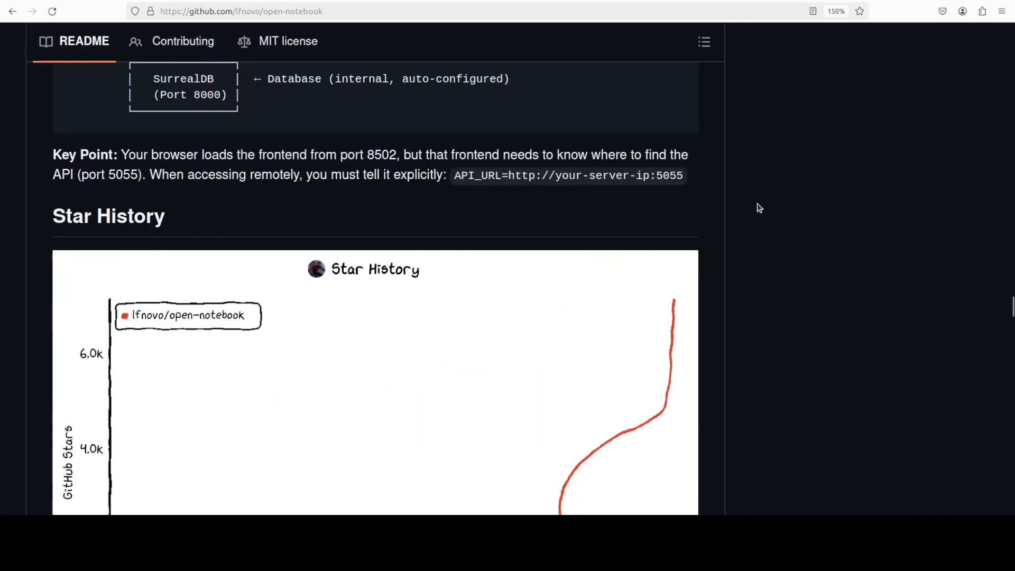
{"action": "scroll", "scroll_direction": "down", "scroll_amount": 3}
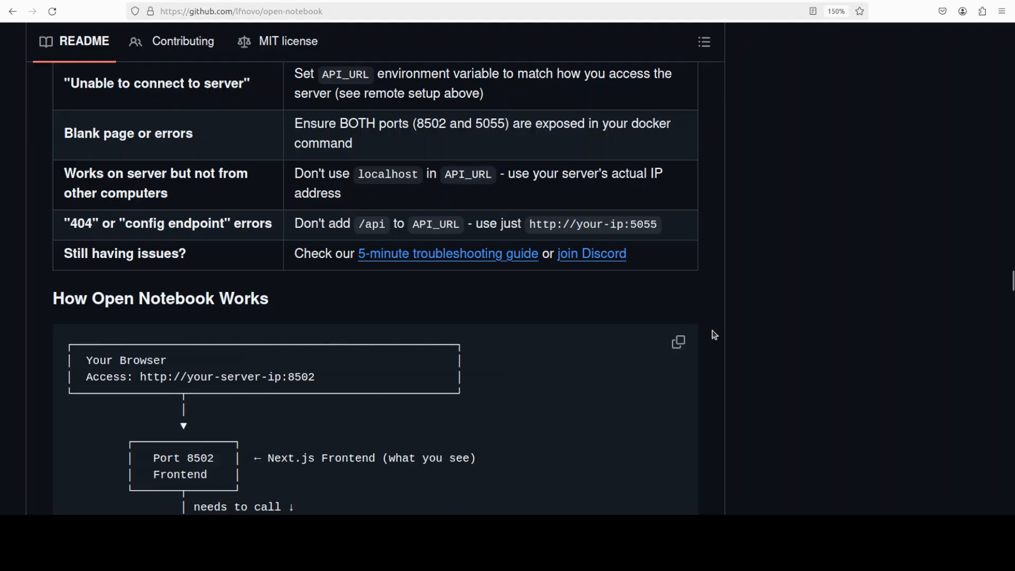
{"action": "scroll", "scroll_direction": "down", "scroll_amount": 3}
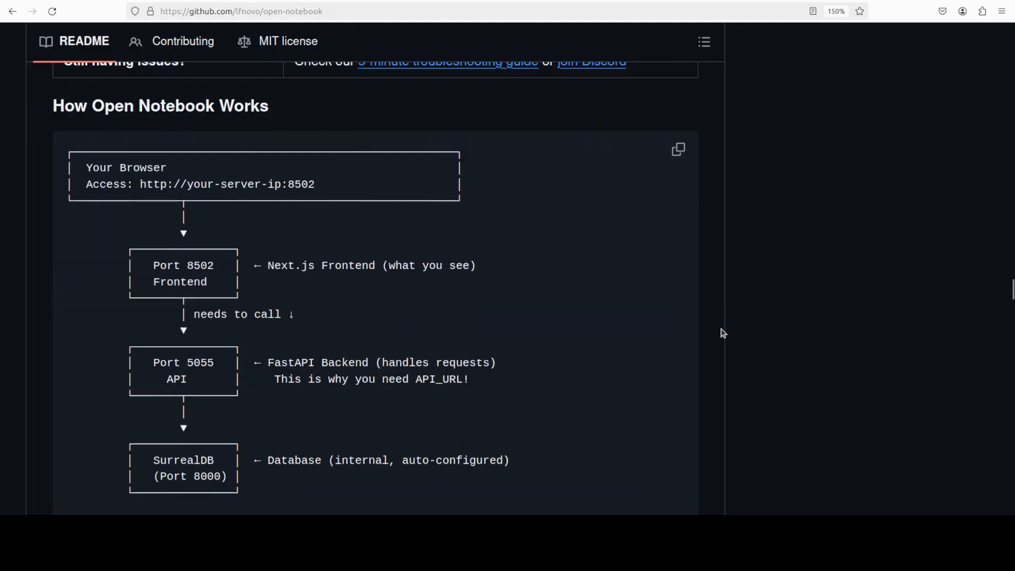
{"action": "scroll", "scroll_direction": "down", "scroll_amount": 3}
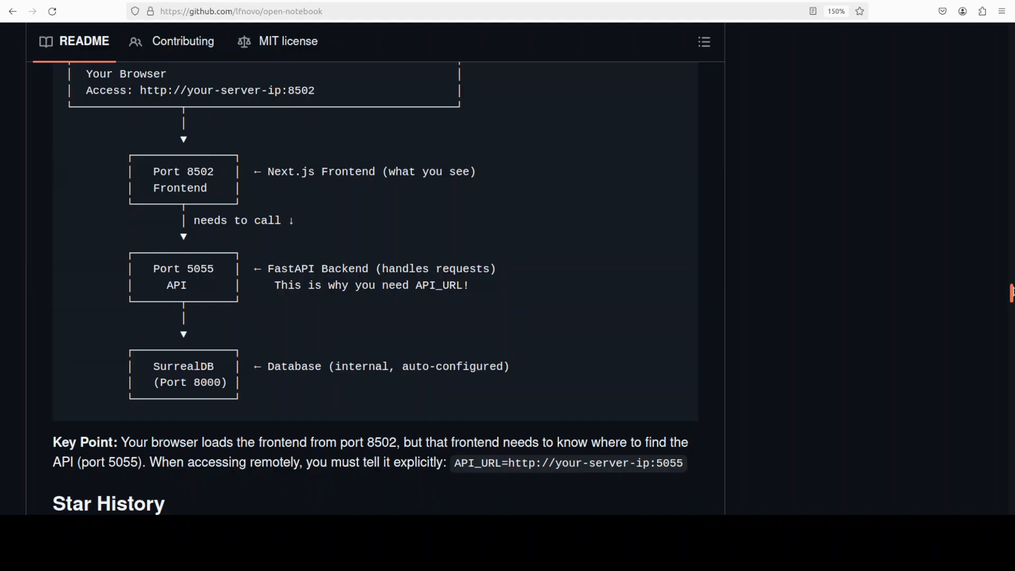
{"action": "scroll", "scroll_direction": "up", "scroll_amount": 3}
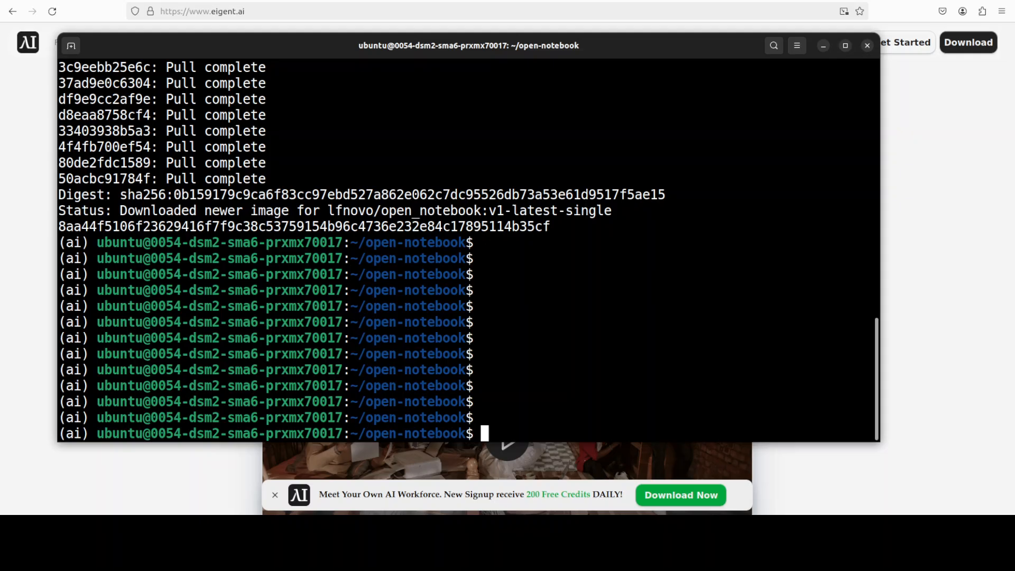
- Bring up the Open Notebook web interface at localhost:8502
{"action": "left_click", "coordinate": [867, 46]}
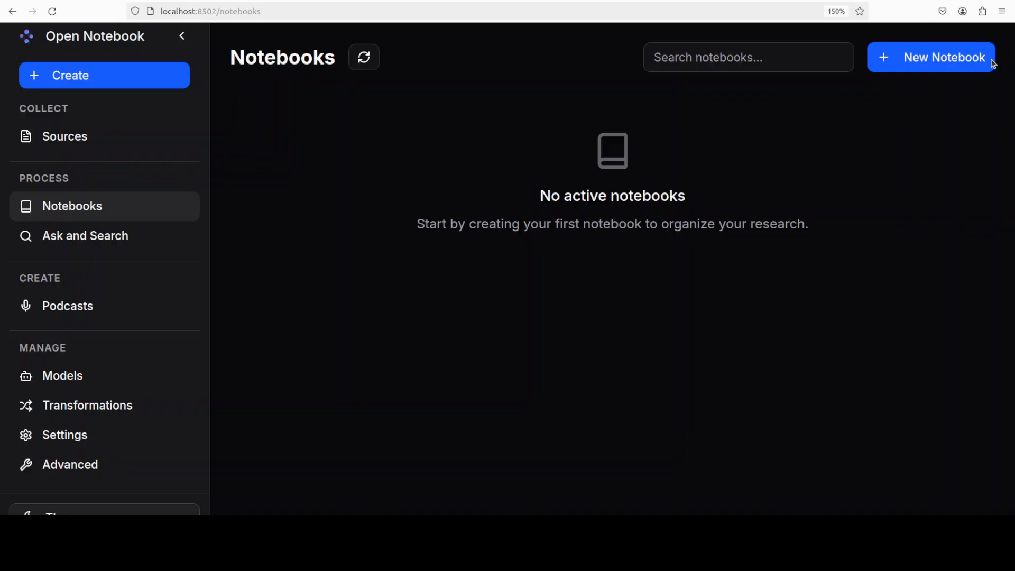
{"action": "mouse_move", "coordinate": [64, 136]}
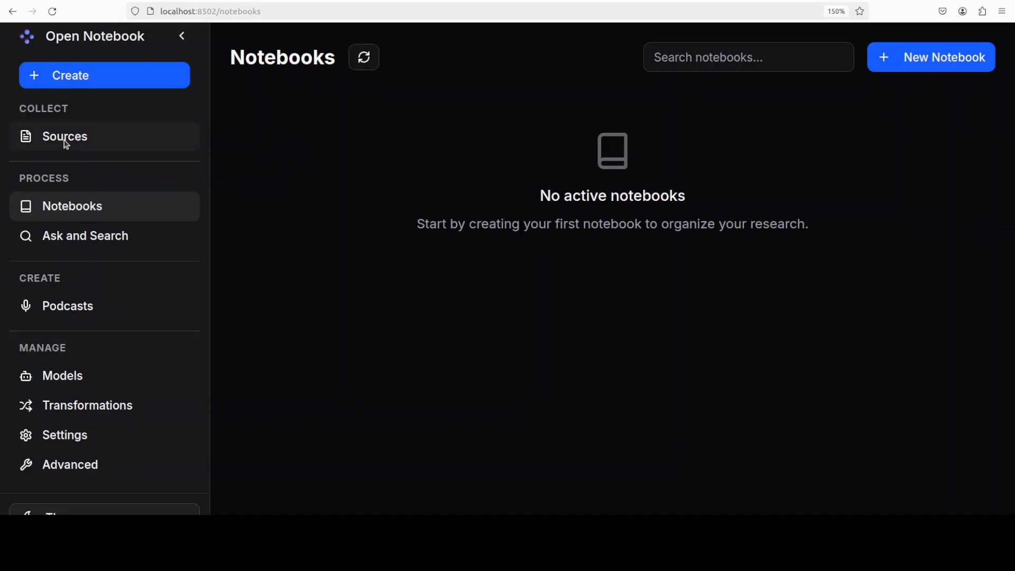
{"action": "mouse_move", "coordinate": [217, 278]}
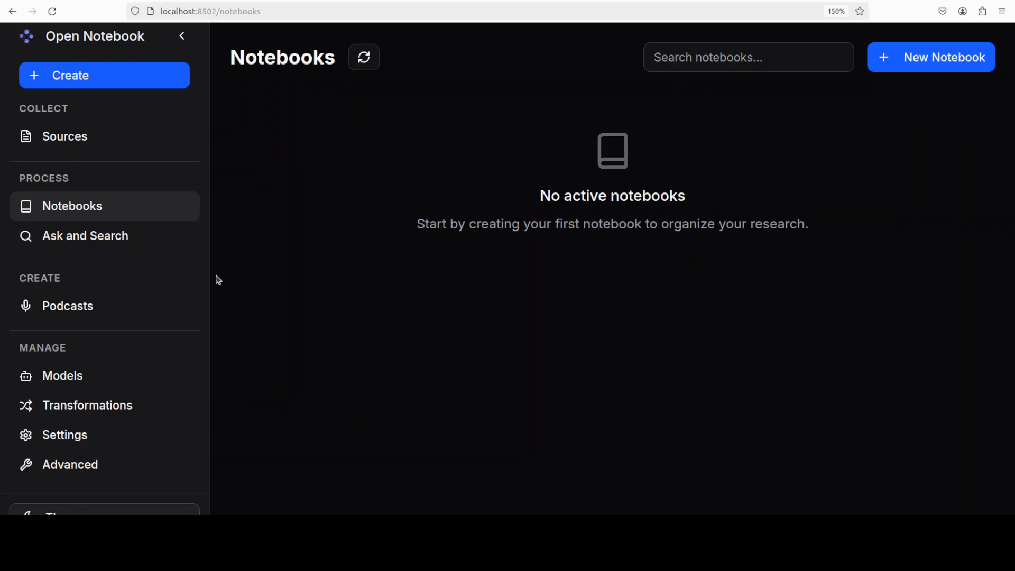
{"action": "mouse_move", "coordinate": [67, 306]}
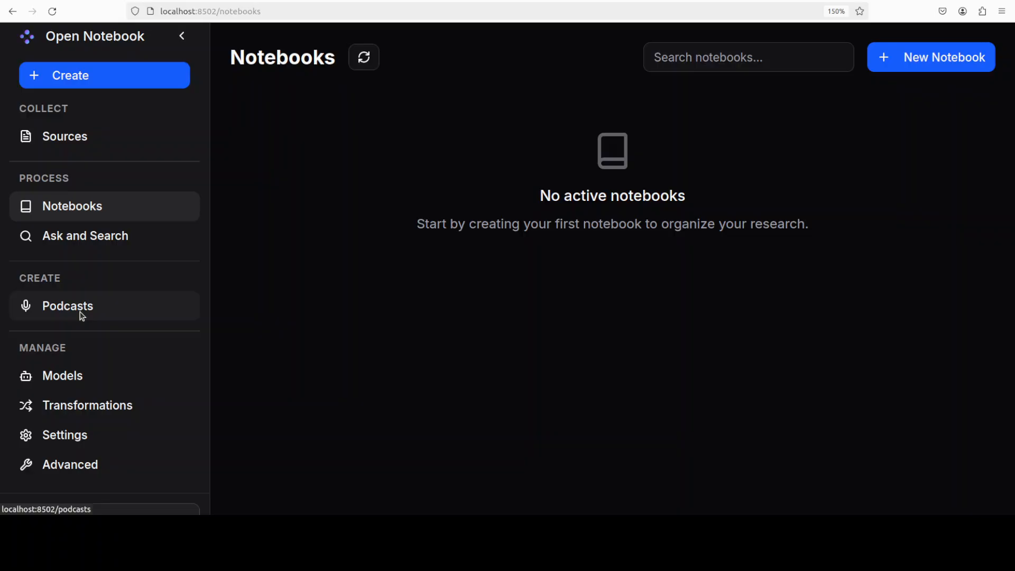
{"action": "mouse_move", "coordinate": [51, 131]}
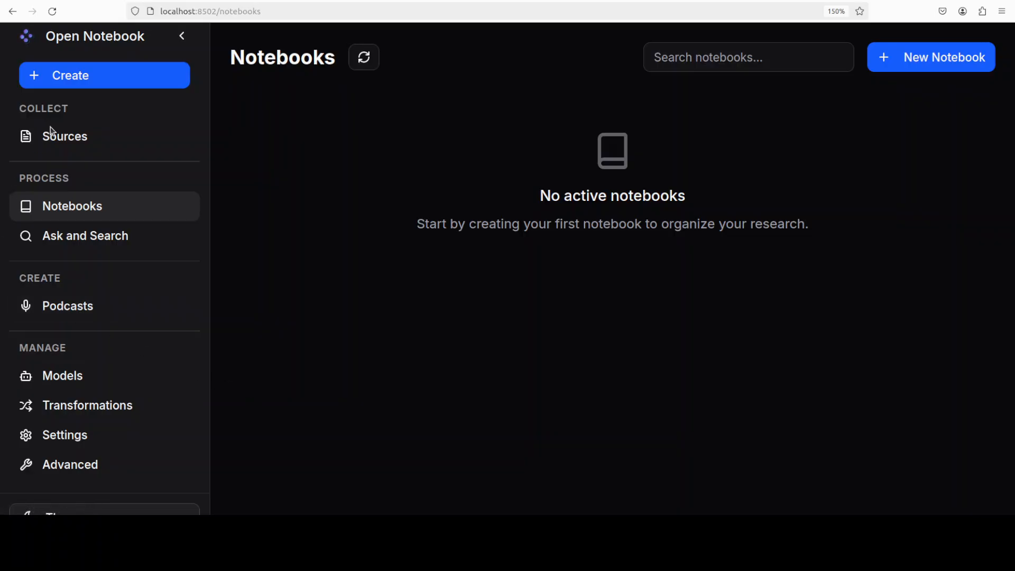
- Open the Create menu and choose Source to open Add New Source
{"action": "left_click", "coordinate": [103, 75]}
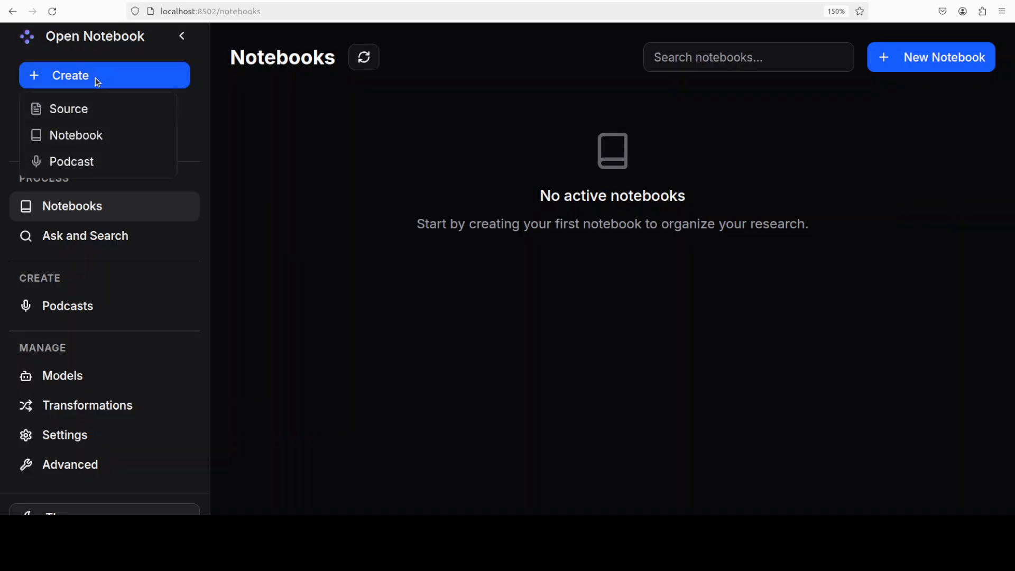
{"action": "mouse_move", "coordinate": [76, 135]}
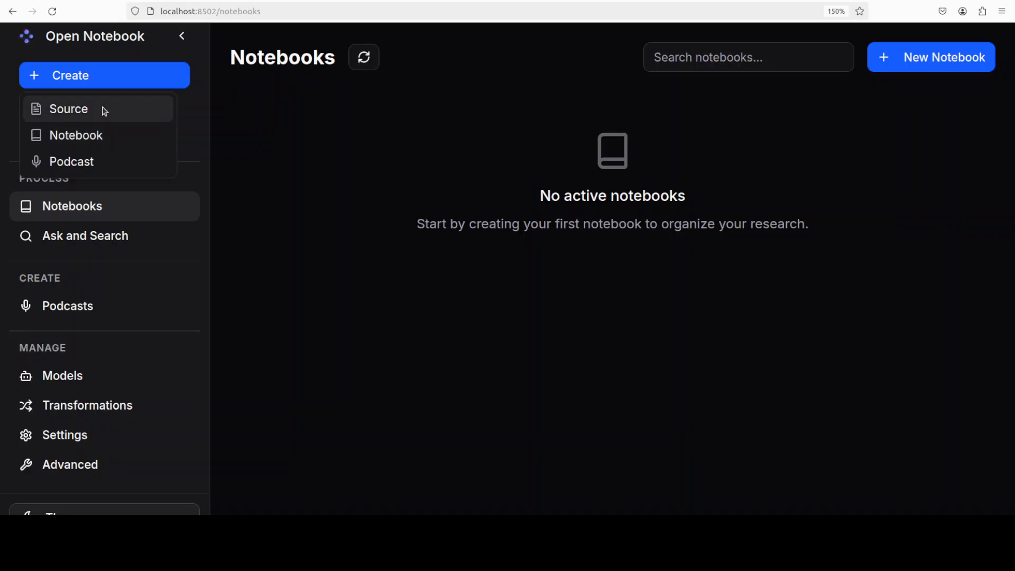
{"action": "left_click", "coordinate": [68, 107]}
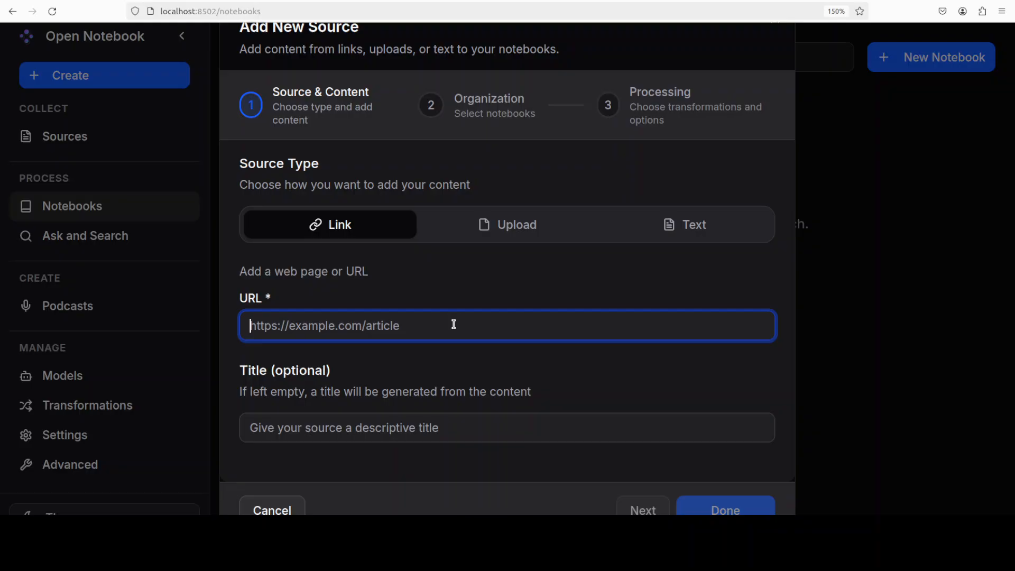
- Submit the fahdmirza.com website URL as a Link source
{"action": "type", "text": "https://fahdmirza."}
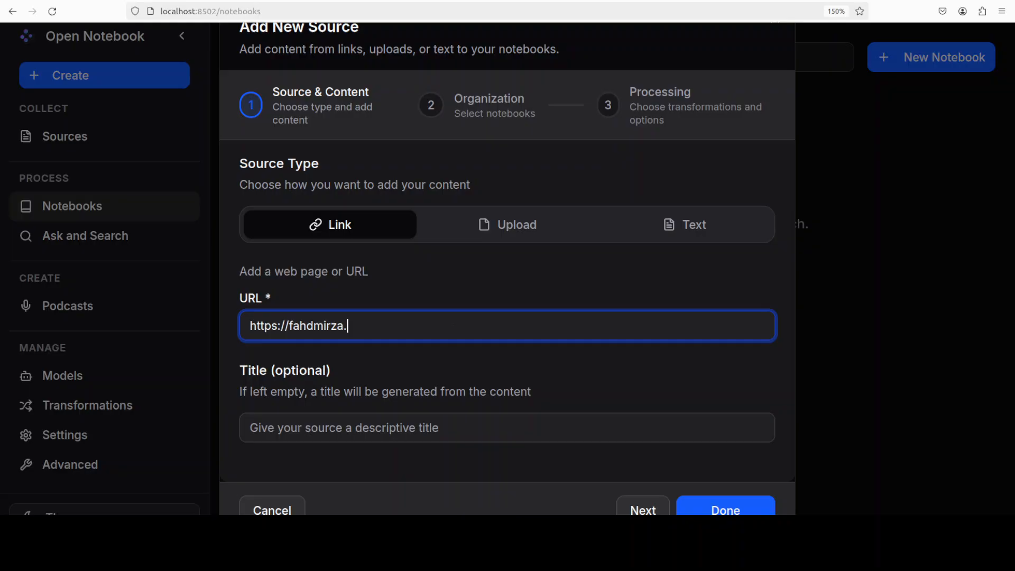
{"action": "type", "text": "com"}
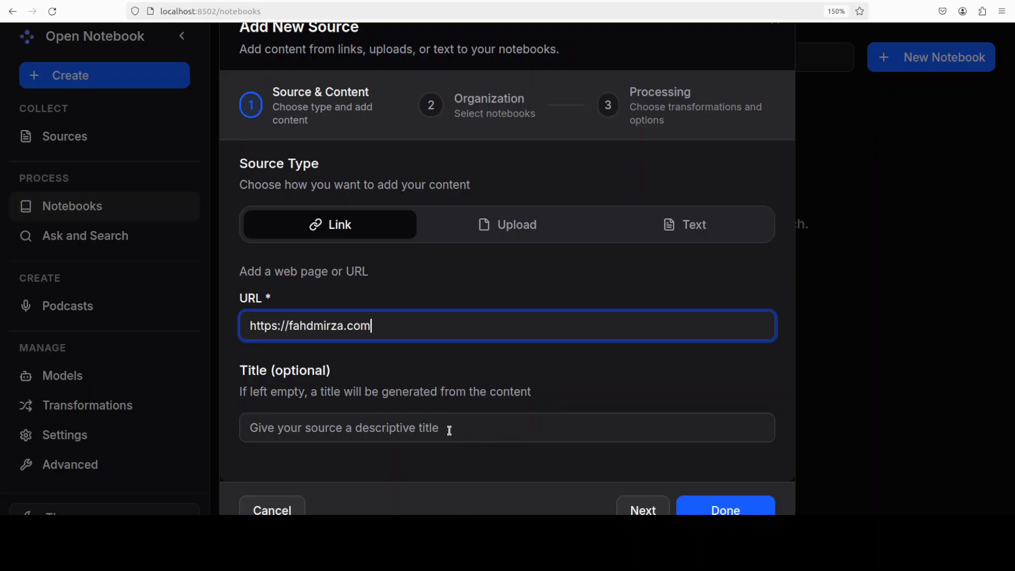
{"action": "type", "text": "Fahd Mir"}
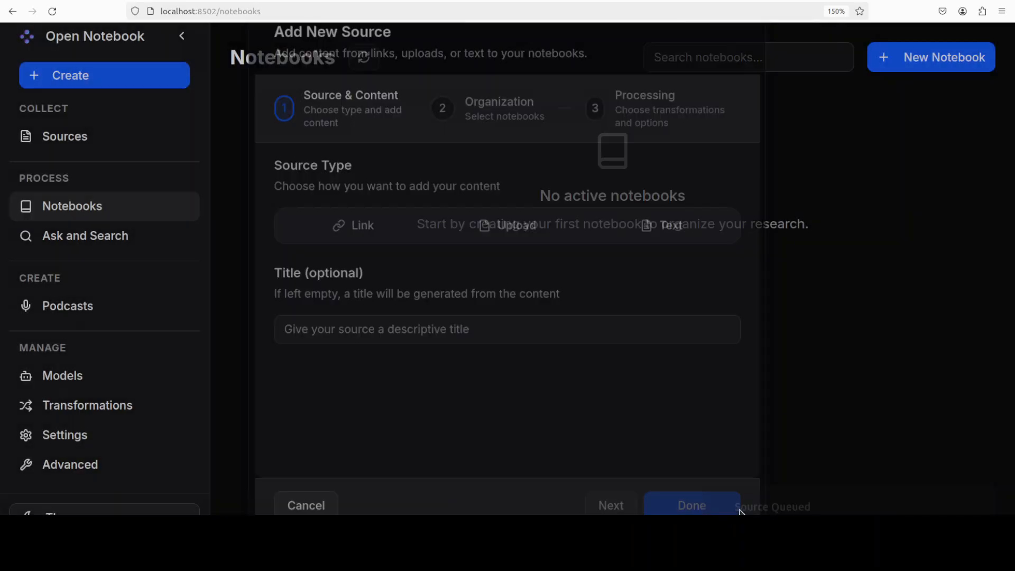
{"action": "left_click", "coordinate": [691, 505]}
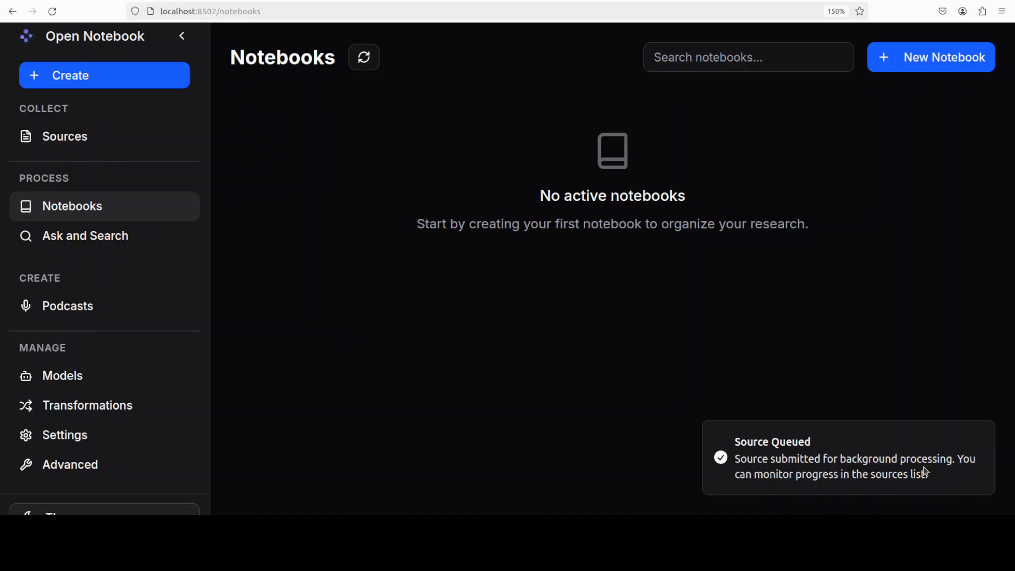
- Upload mypdf.pdf as a new source titled 'Fahd Info' and submit it
{"action": "left_click", "coordinate": [103, 75]}
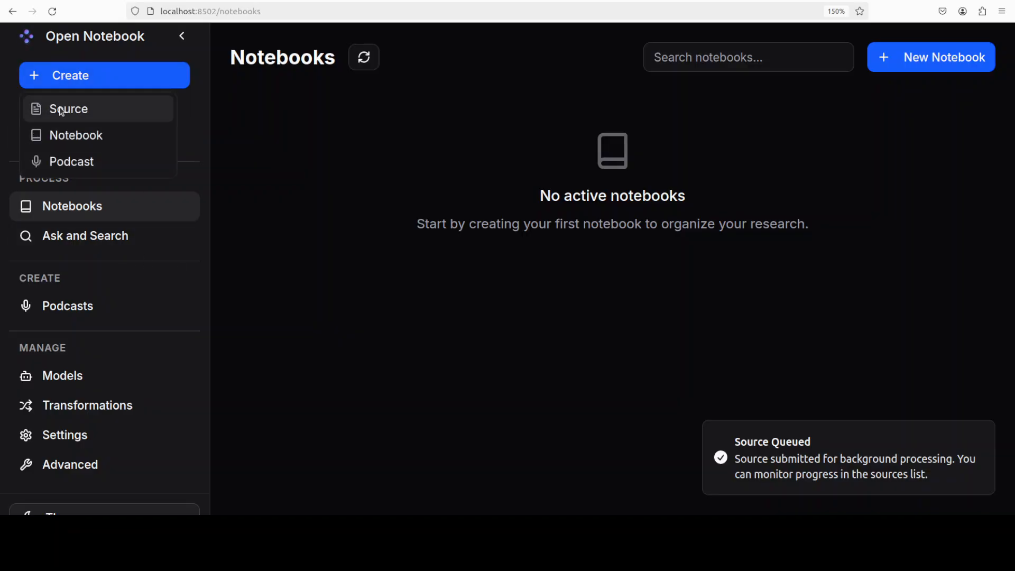
{"action": "left_click", "coordinate": [69, 109]}
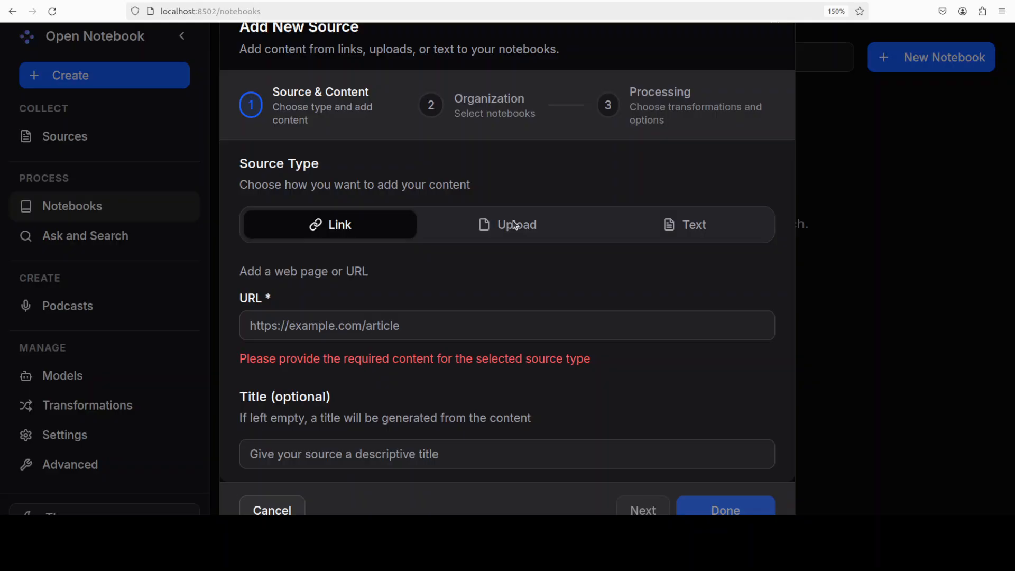
{"action": "left_click", "coordinate": [507, 224]}
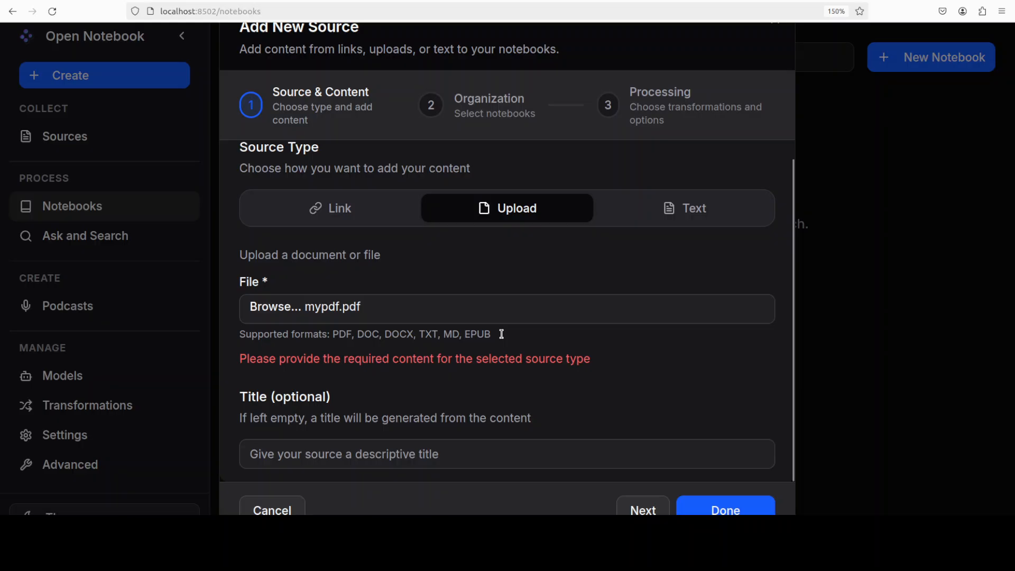
{"action": "mouse_move", "coordinate": [550, 343]}
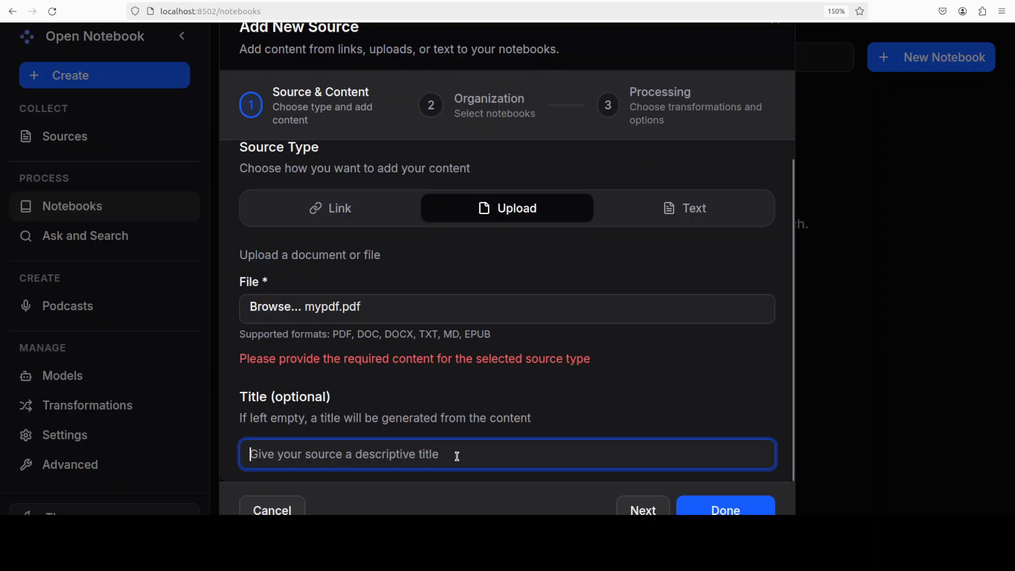
{"action": "type", "text": "Fahd Info"}
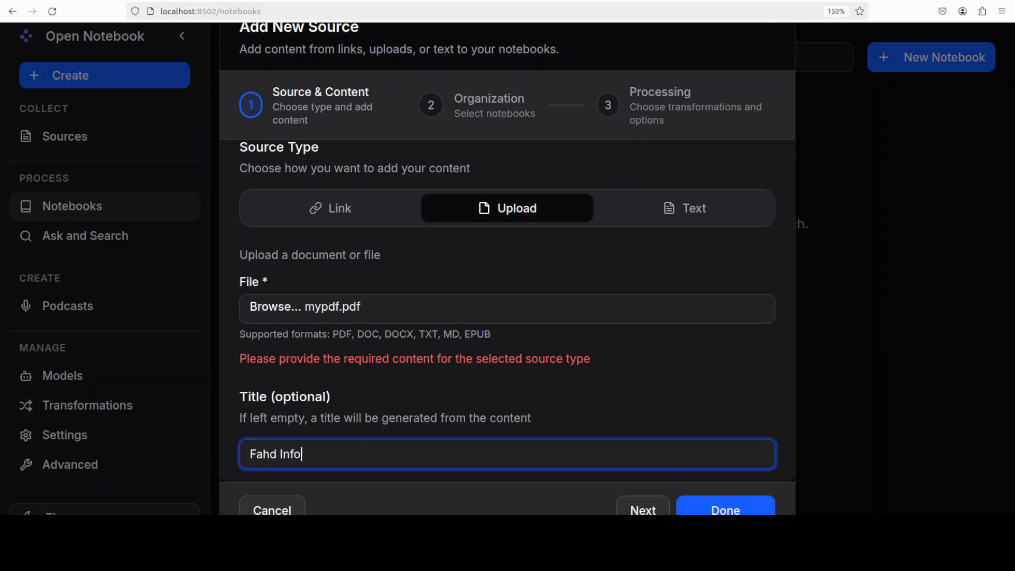
{"action": "left_click", "coordinate": [724, 510]}
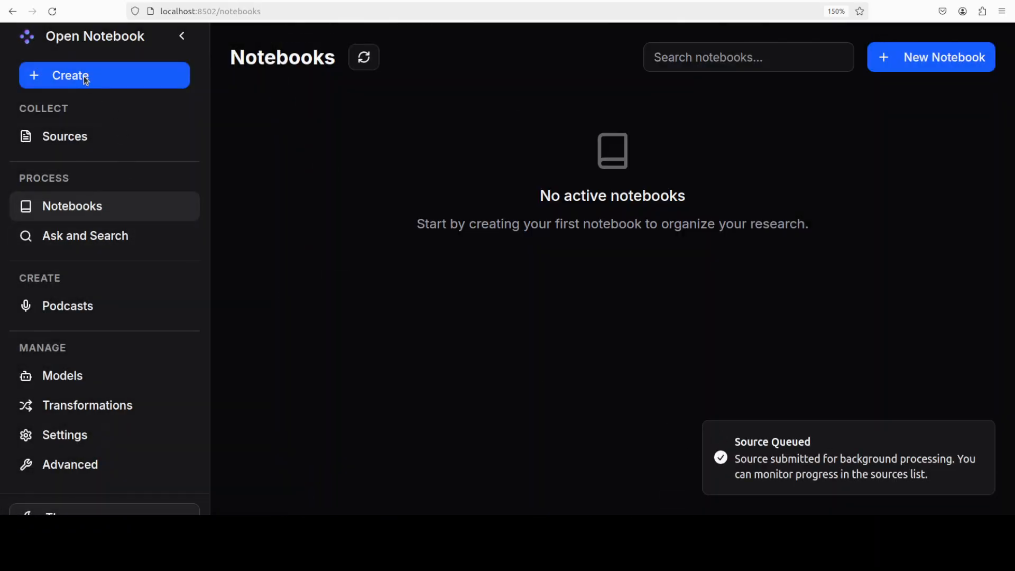
- Add text 'Fahd Mirza is an AI Youtuber' as a source titled 'Fahd Info More'
{"action": "left_click", "coordinate": [103, 75]}
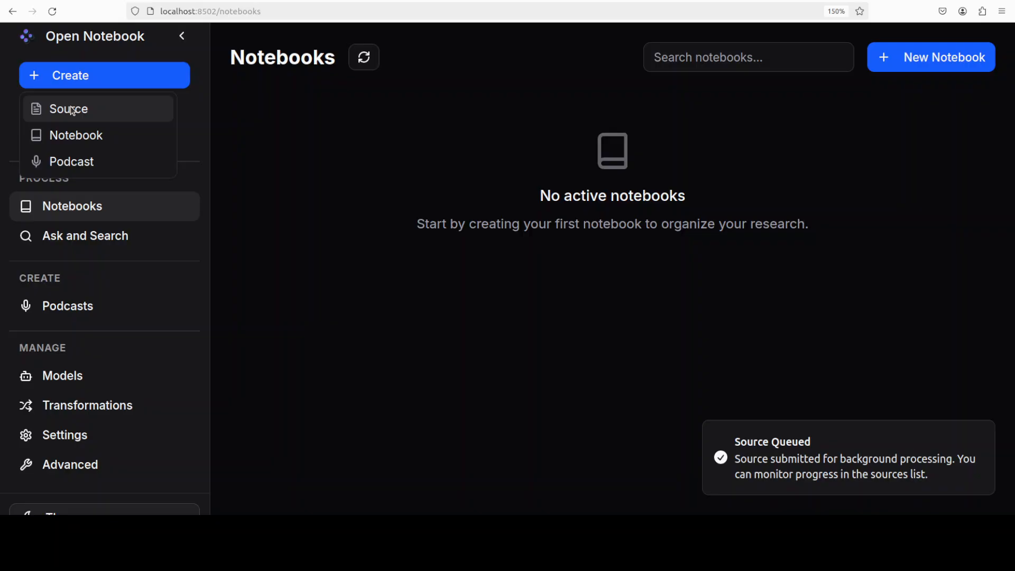
{"action": "left_click", "coordinate": [68, 109]}
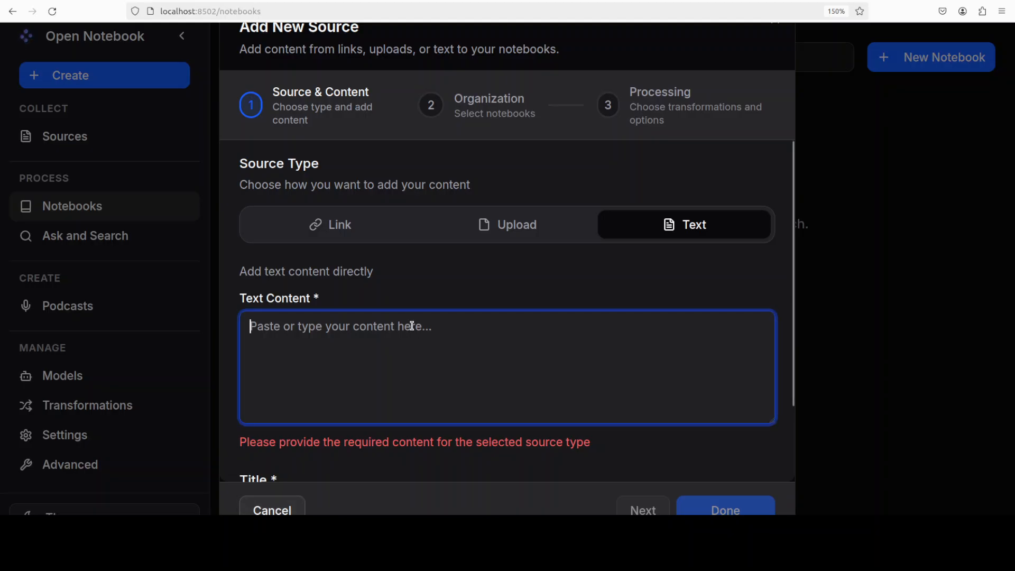
{"action": "type", "text": "Fahd Mirza is an"}
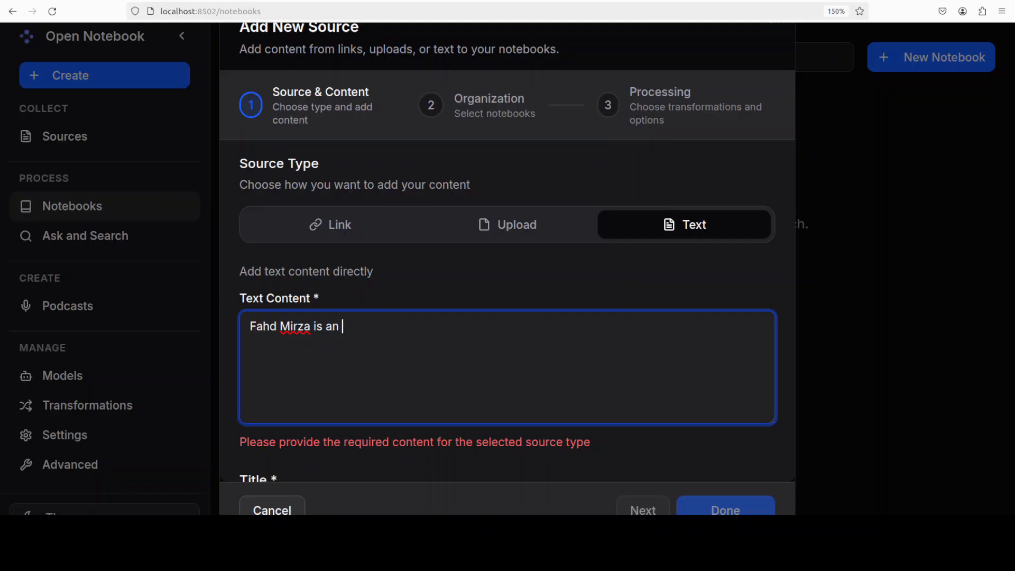
{"action": "type", "text": "AI Youtuber"}
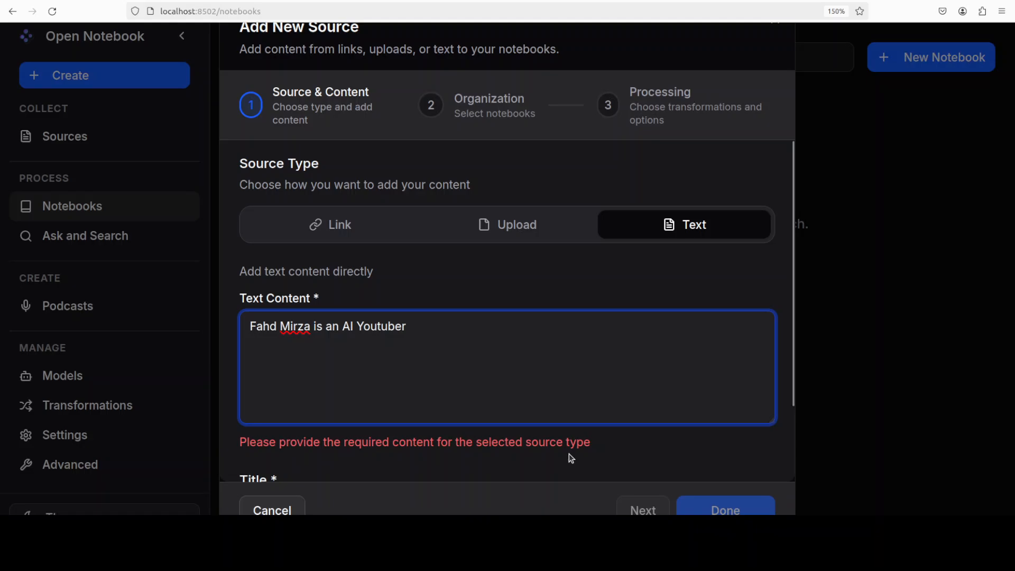
{"action": "scroll", "scroll_direction": "down", "scroll_amount": 3}
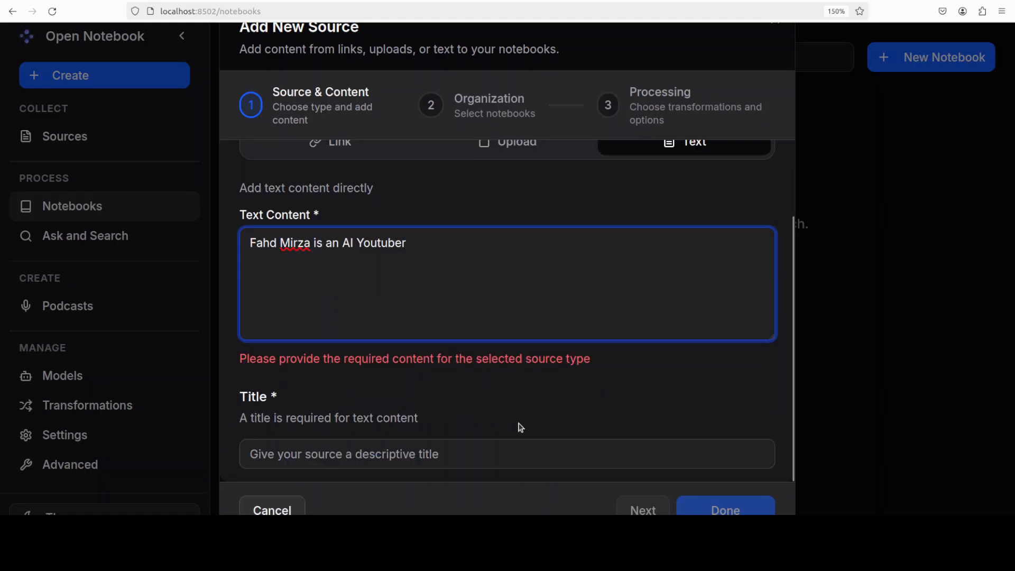
{"action": "left_click", "coordinate": [507, 454]}
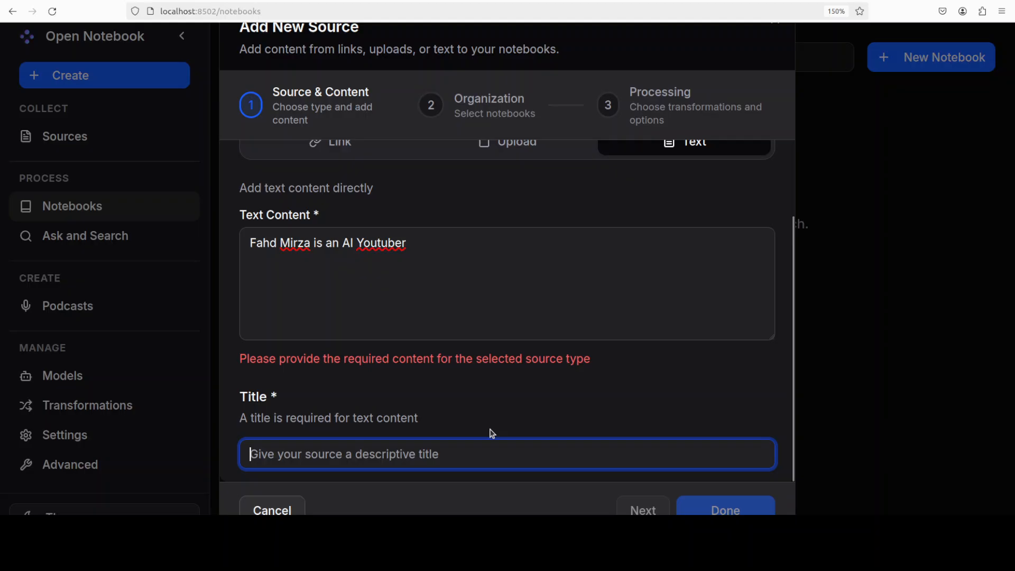
{"action": "type", "text": "Fahd Info"}
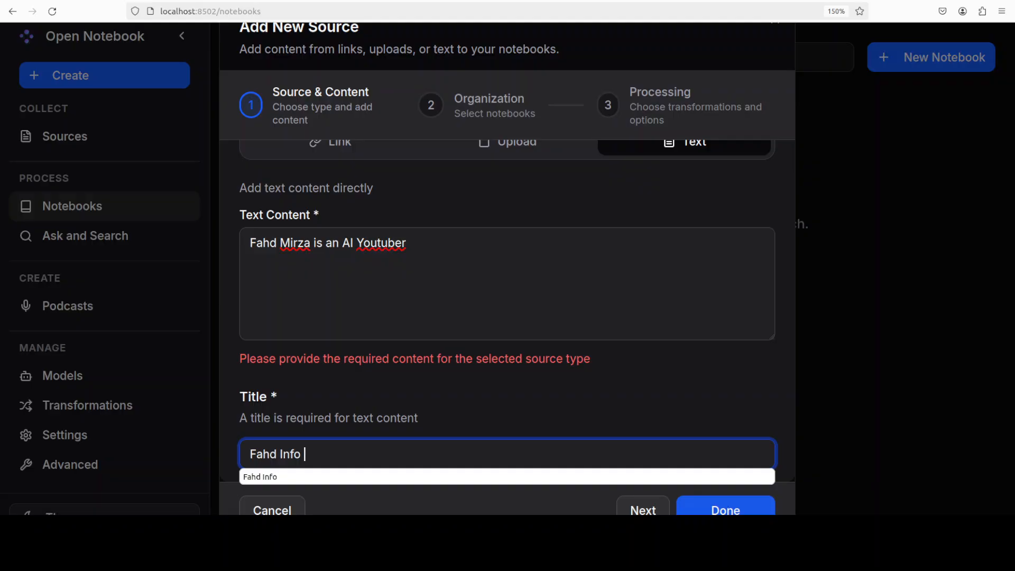
{"action": "type", "text": "More"}
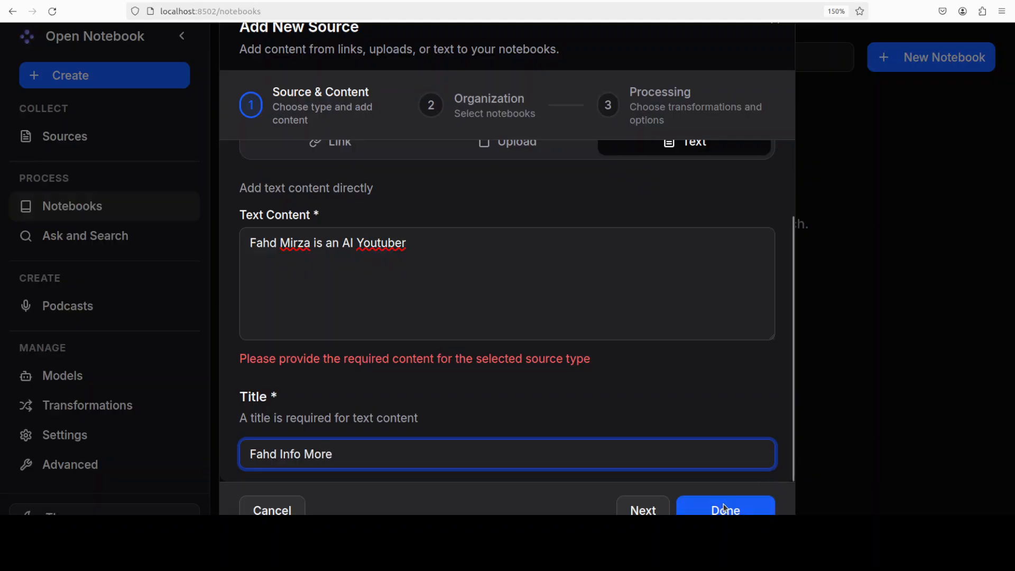
{"action": "left_click", "coordinate": [725, 510]}
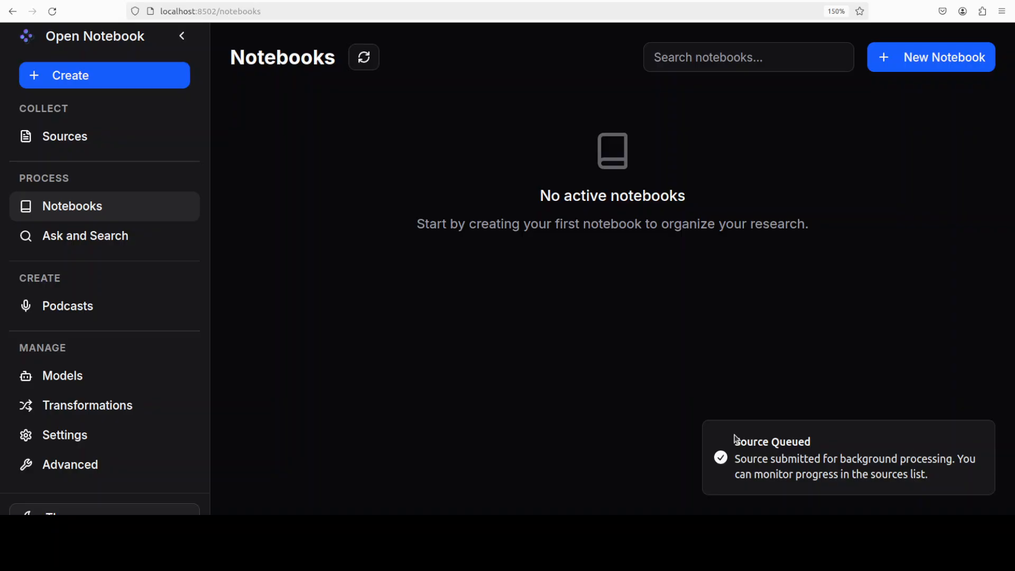
{"action": "mouse_move", "coordinate": [70, 139]}
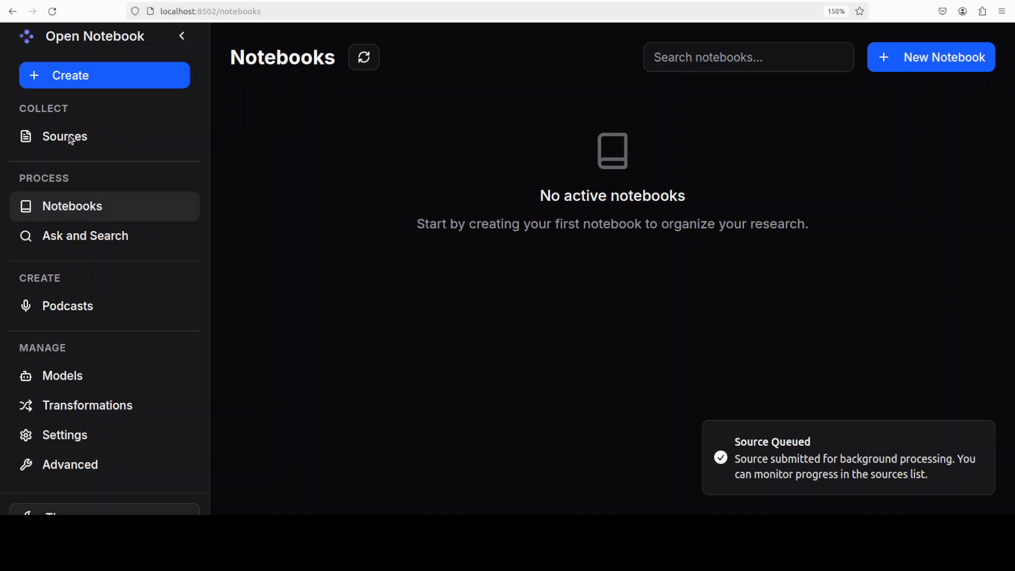
- Open the Sources page listing the embedded text, PDF and link sources
{"action": "left_click", "coordinate": [64, 135]}
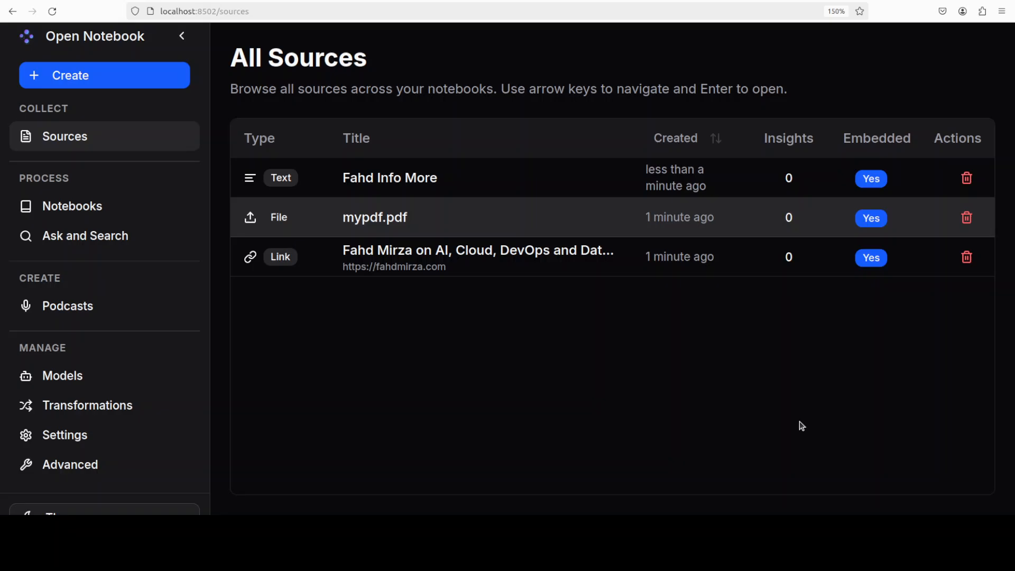
{"action": "mouse_move", "coordinate": [800, 439]}
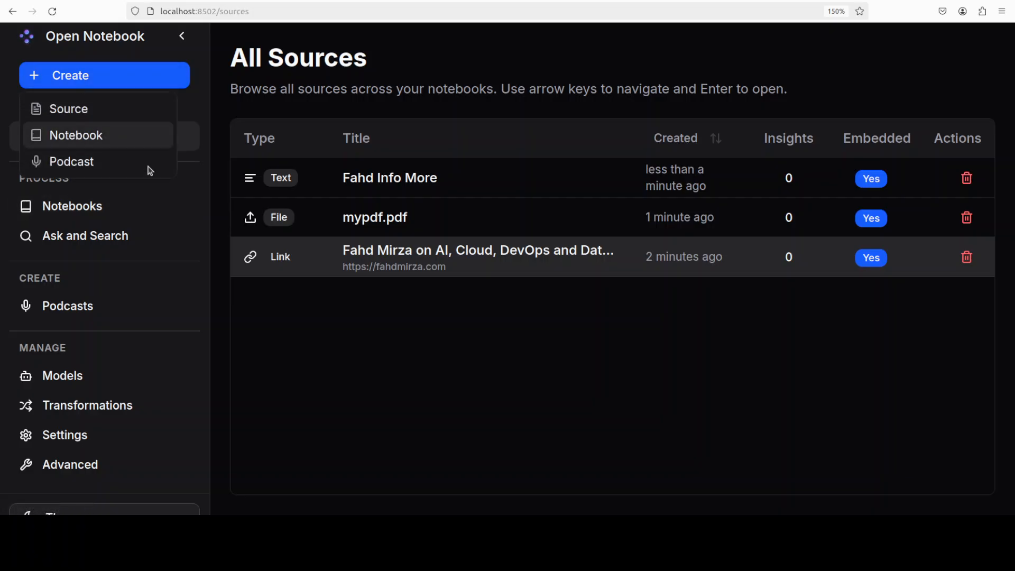
- Create the notebook 'MyNotebook' and view it in the Notebooks list
{"action": "left_click", "coordinate": [75, 135]}
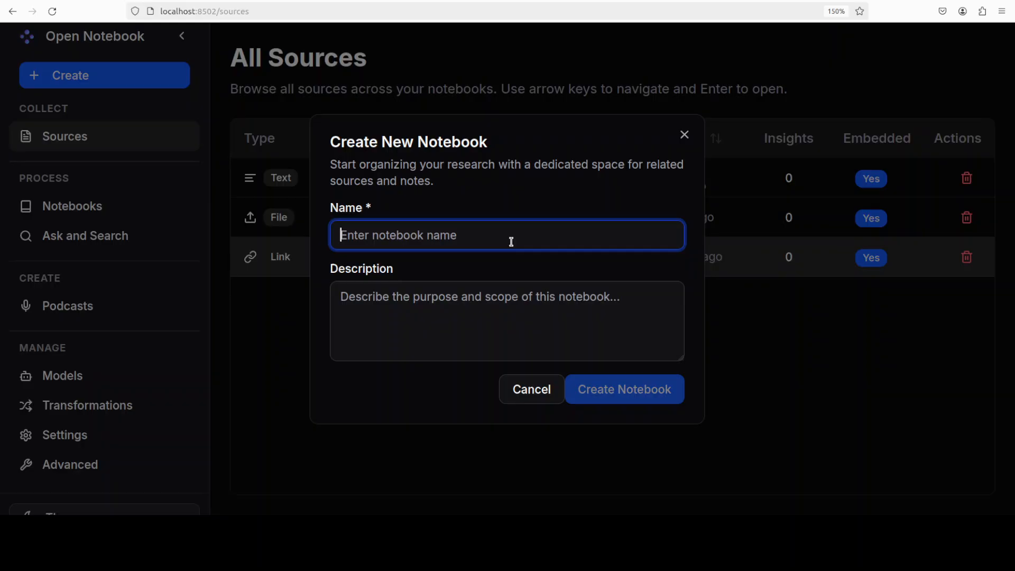
{"action": "type", "text": "MyNote"}
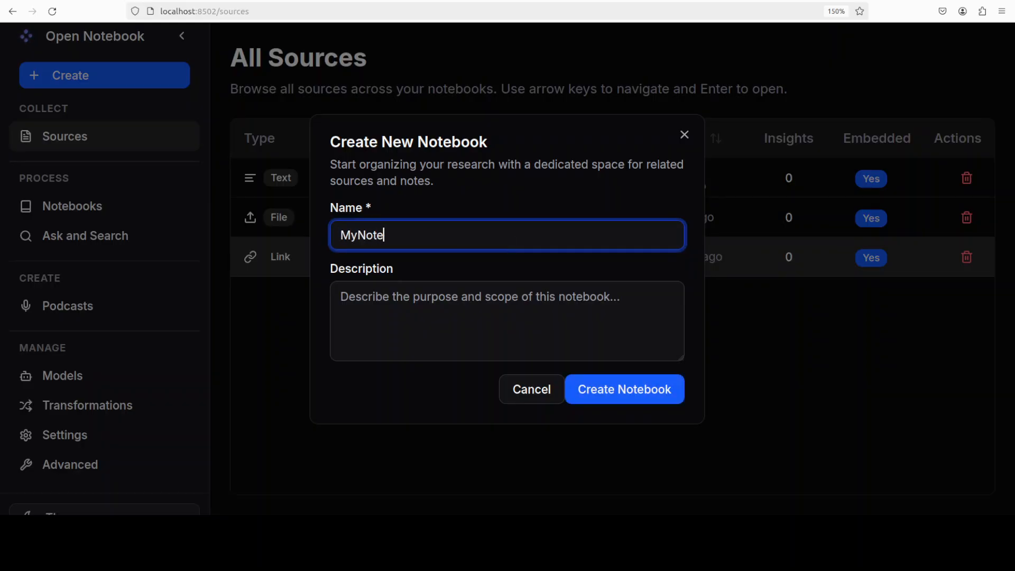
{"action": "type", "text": "book"}
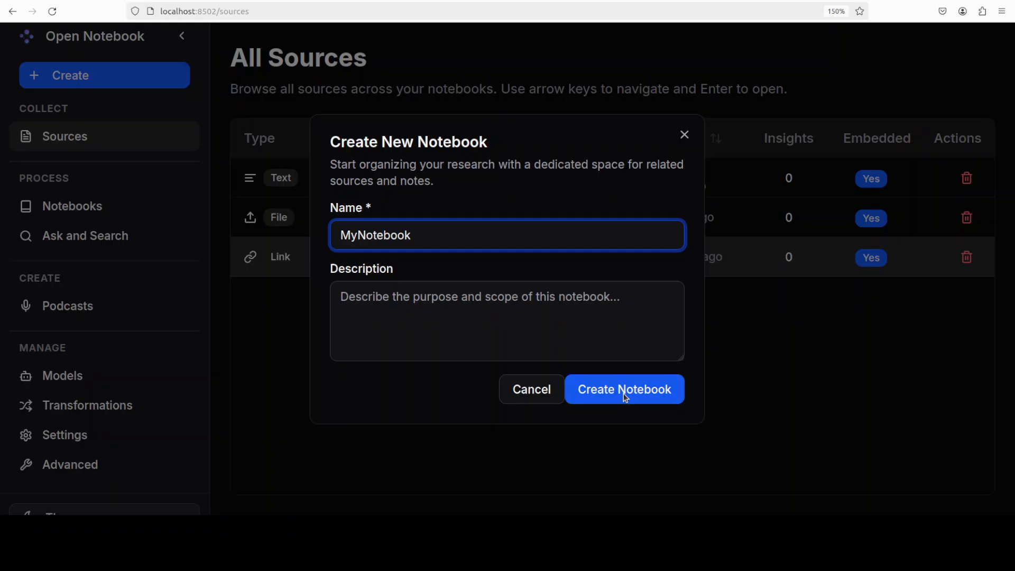
{"action": "left_click", "coordinate": [624, 389]}
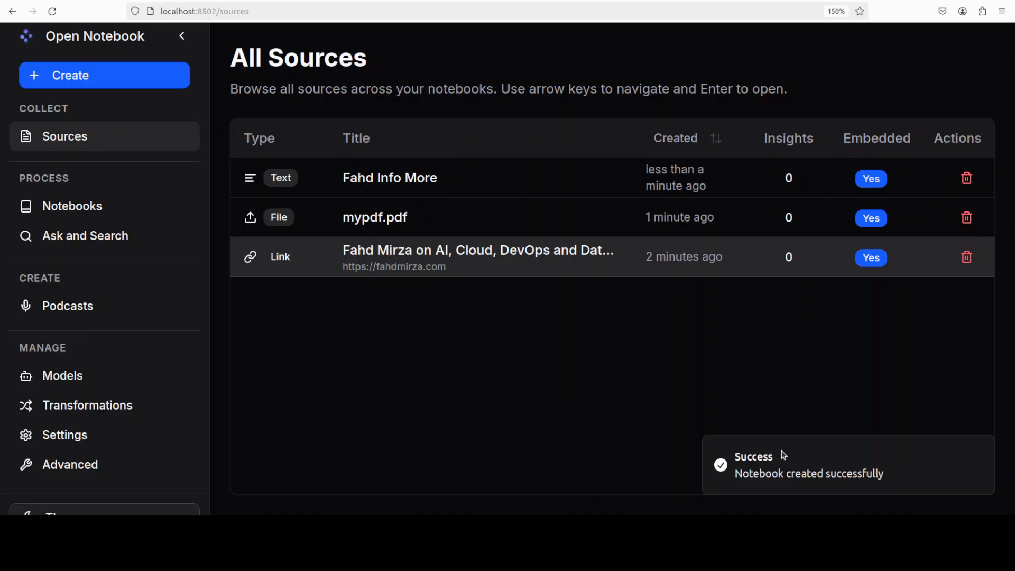
{"action": "left_click", "coordinate": [73, 206]}
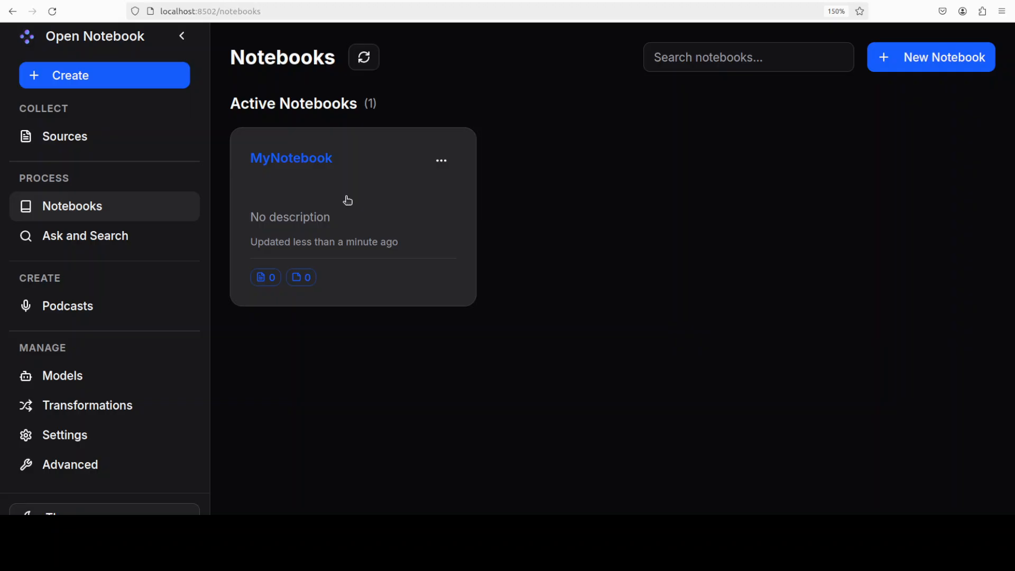
{"action": "left_click", "coordinate": [441, 160]}
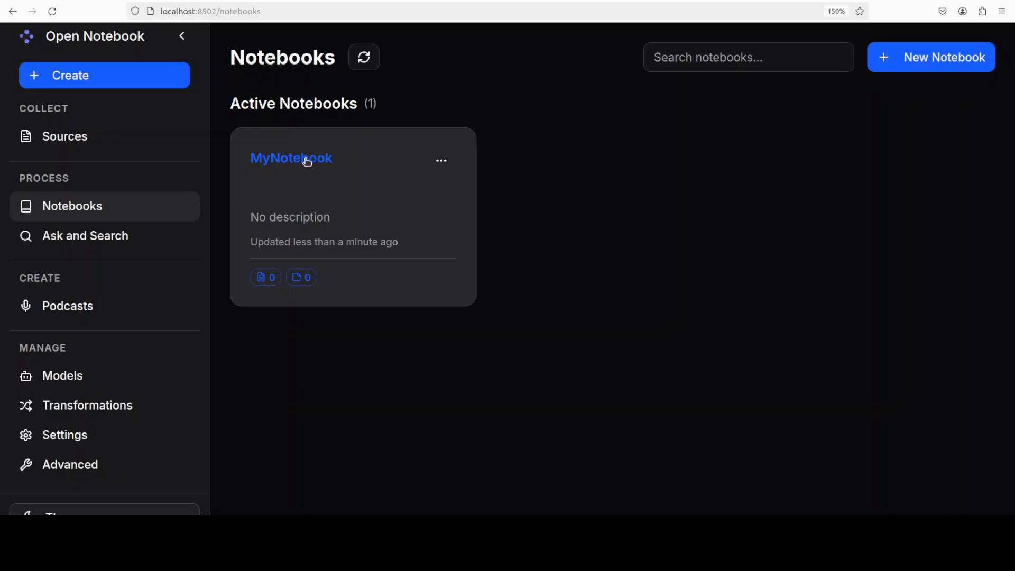
- Add the existing text, PDF and link sources to MyNotebook via Add Existing Source
{"action": "left_click", "coordinate": [290, 158]}
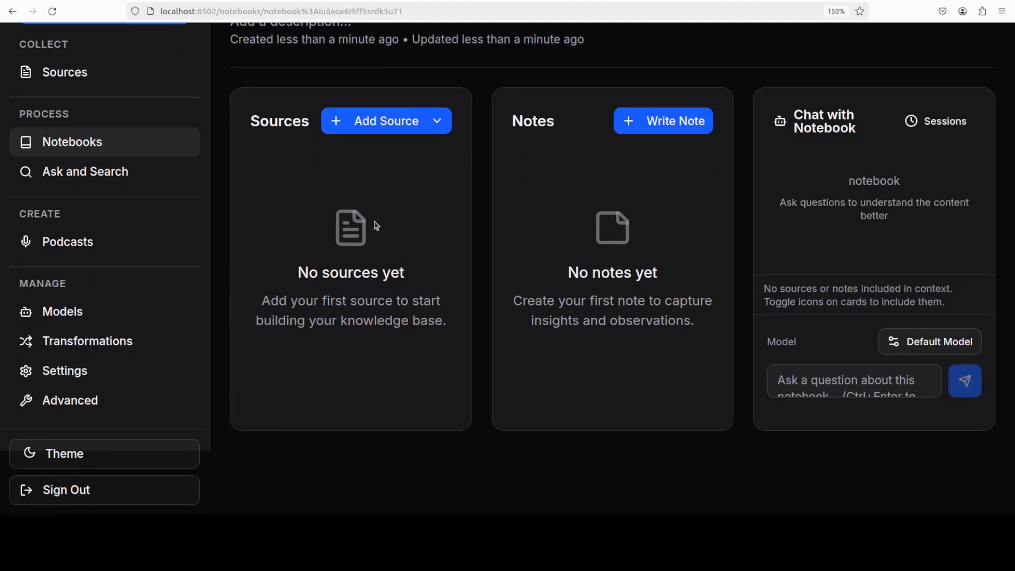
{"action": "left_click", "coordinate": [386, 121]}
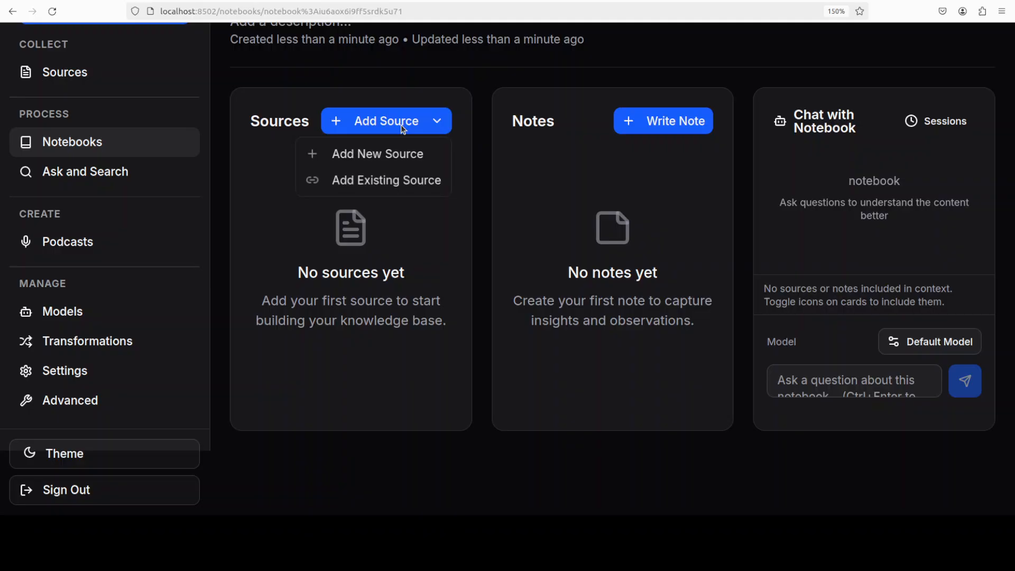
{"action": "mouse_move", "coordinate": [388, 305]}
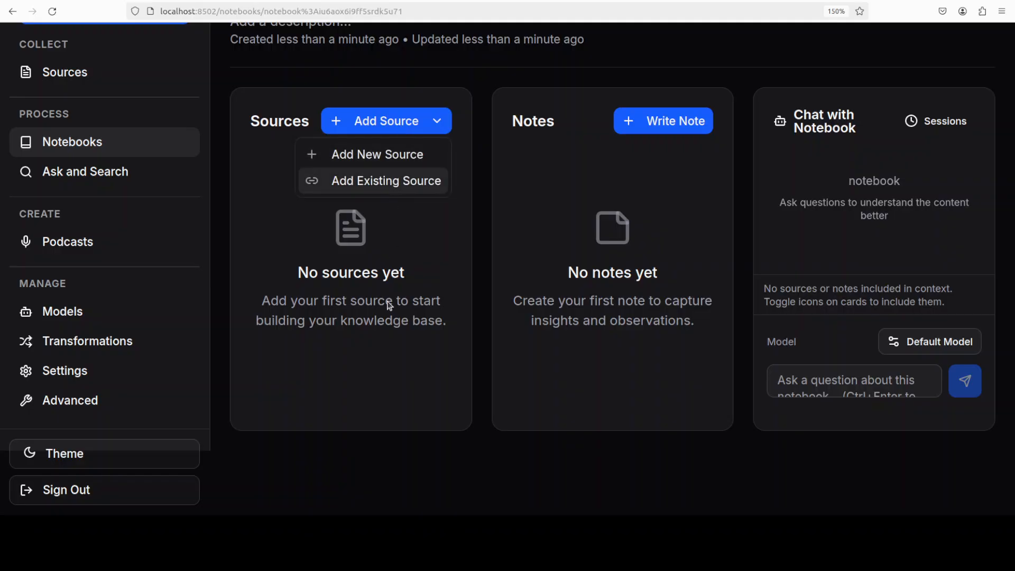
{"action": "left_click", "coordinate": [387, 180]}
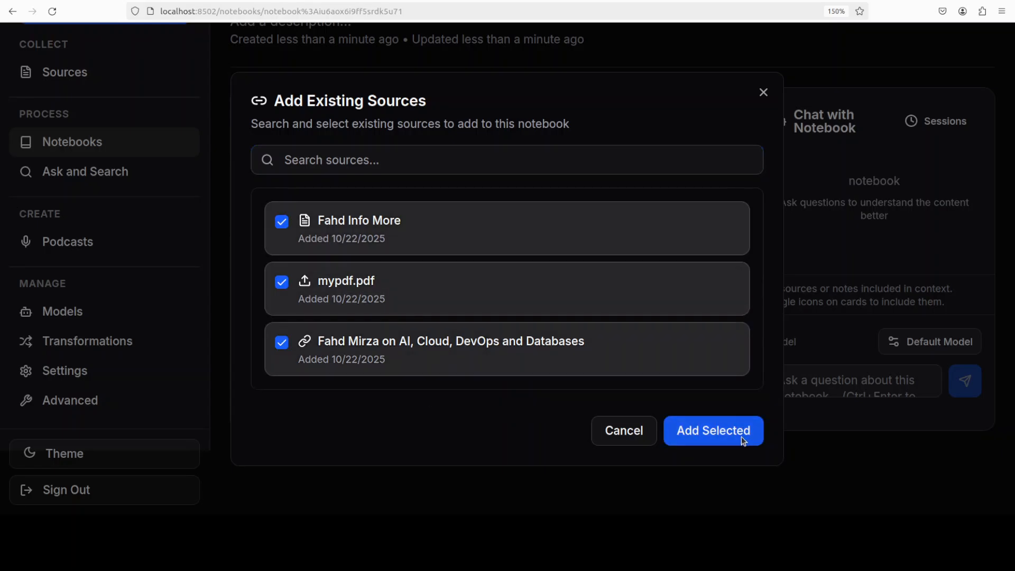
{"action": "left_click", "coordinate": [713, 430]}
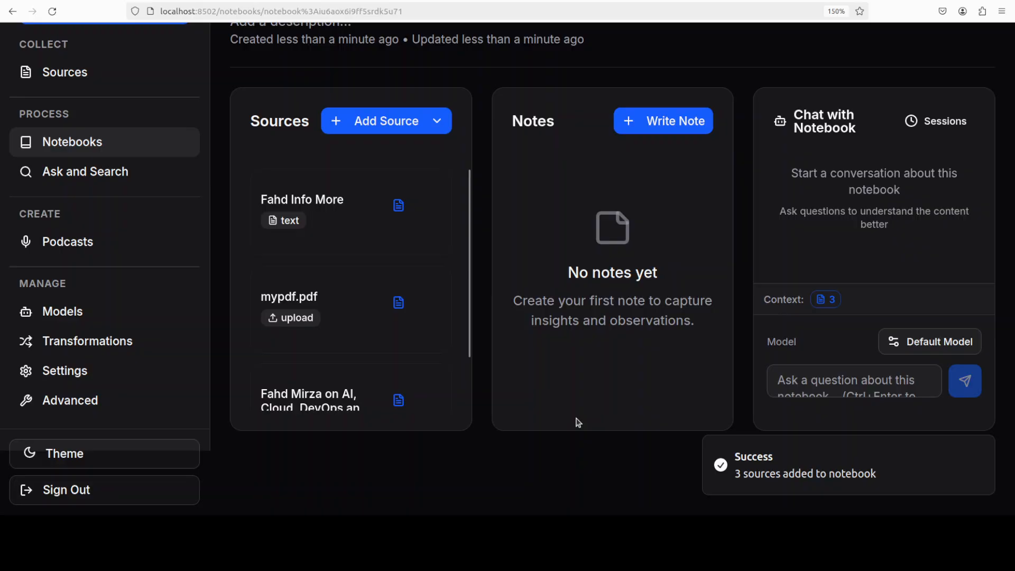
{"action": "mouse_move", "coordinate": [644, 211]}
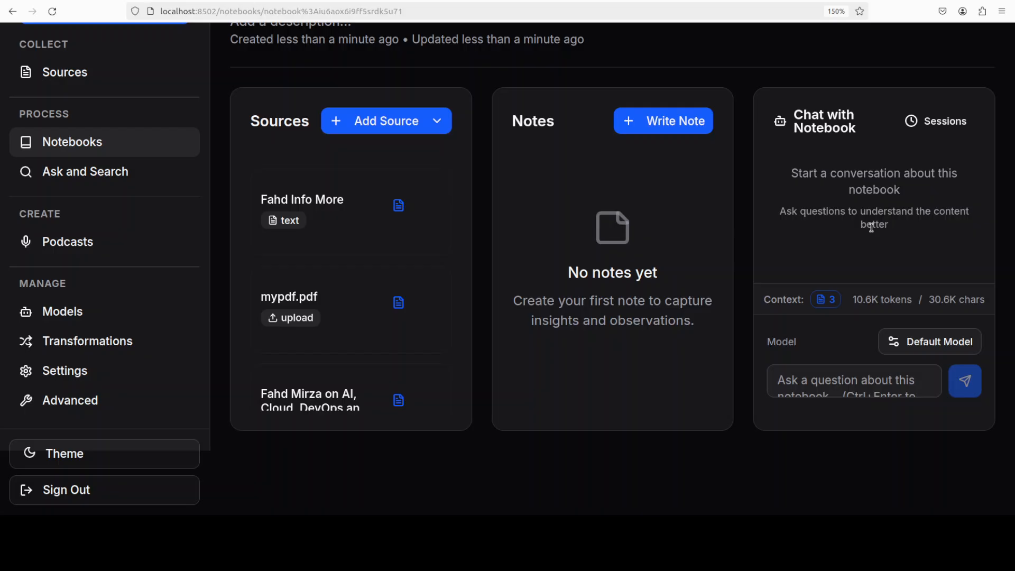
{"action": "mouse_move", "coordinate": [917, 141]}
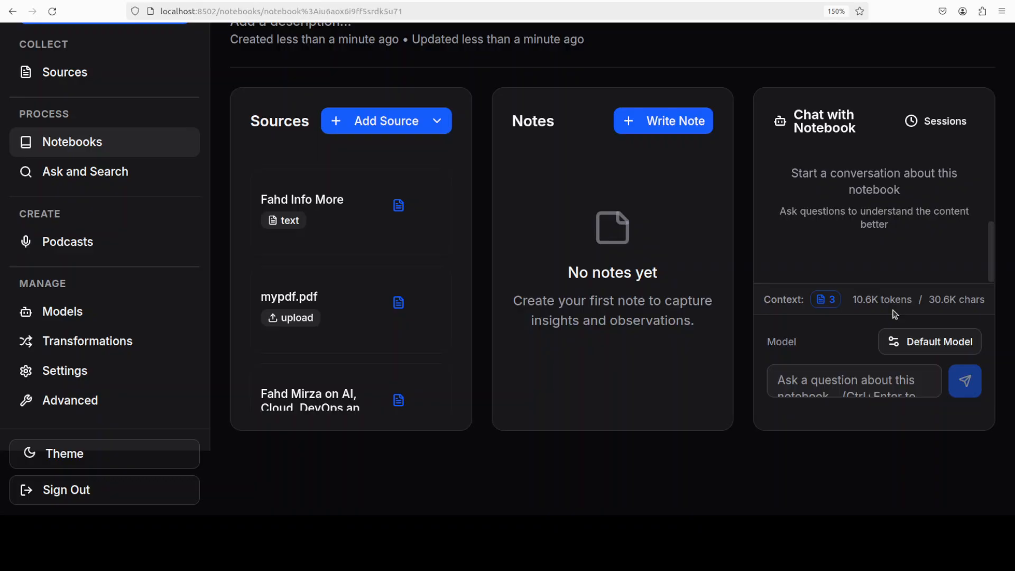
{"action": "mouse_move", "coordinate": [874, 395]}
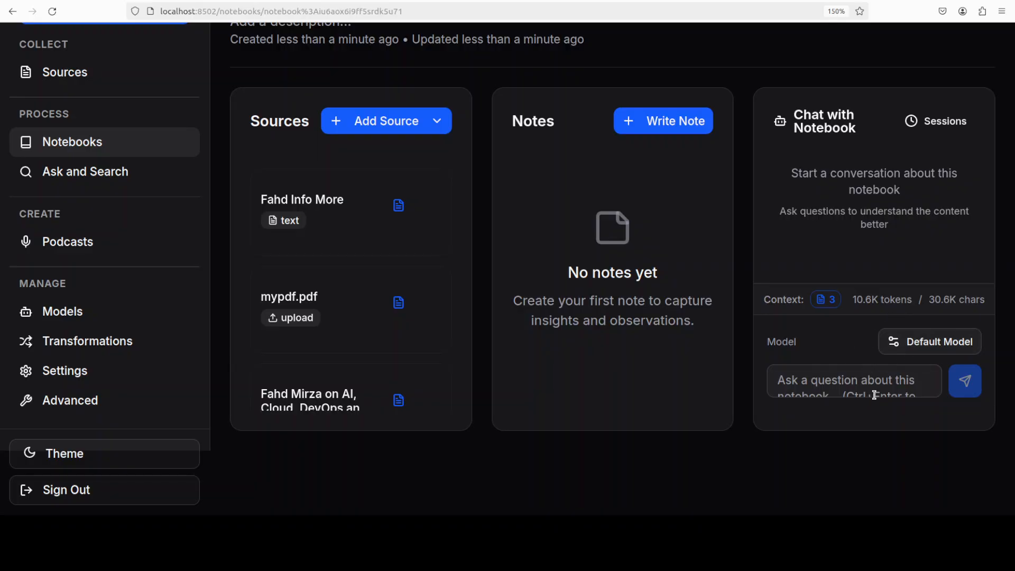
{"action": "mouse_move", "coordinate": [875, 393]}
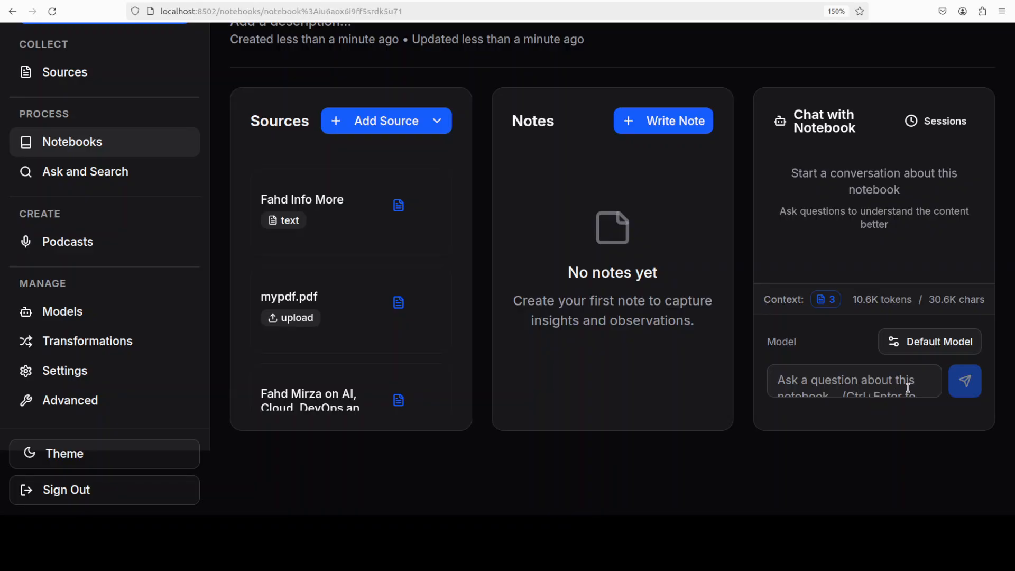
- Ask the notebook chat 'who is fahd mirza'; the send attempts fail
{"action": "left_click", "coordinate": [852, 381]}
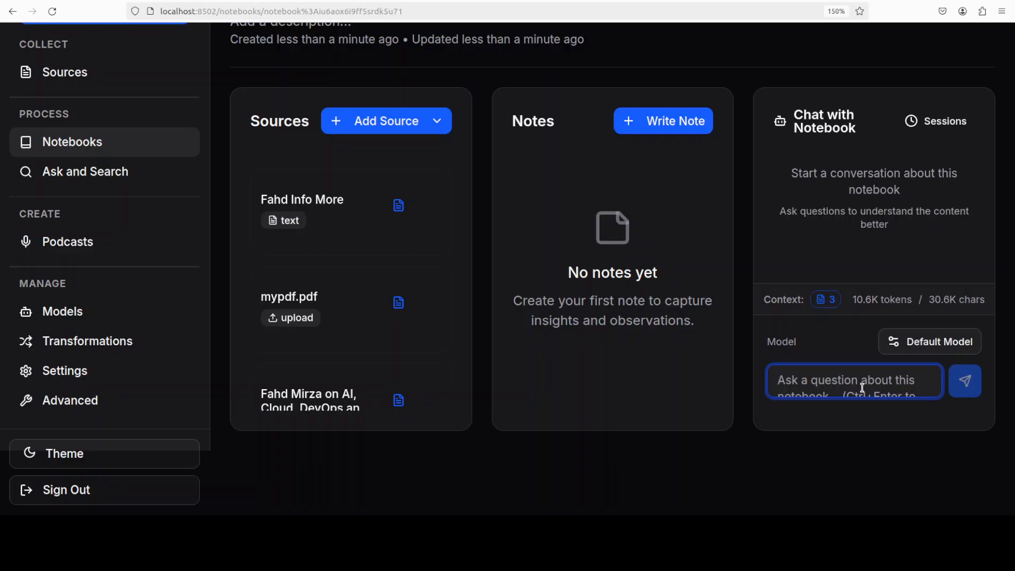
{"action": "type", "text": "who is fahd mirza"}
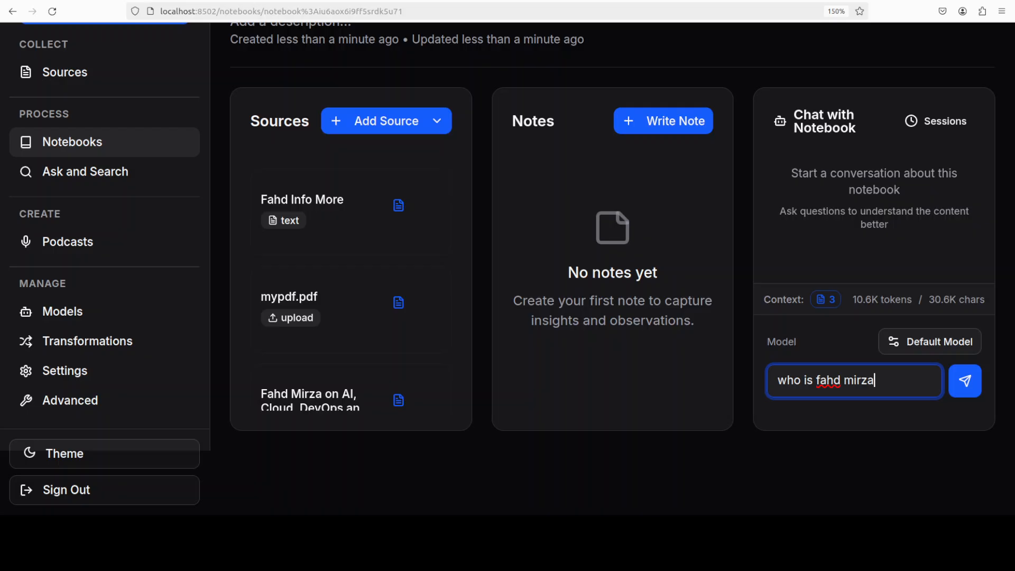
{"action": "left_click", "coordinate": [963, 380]}
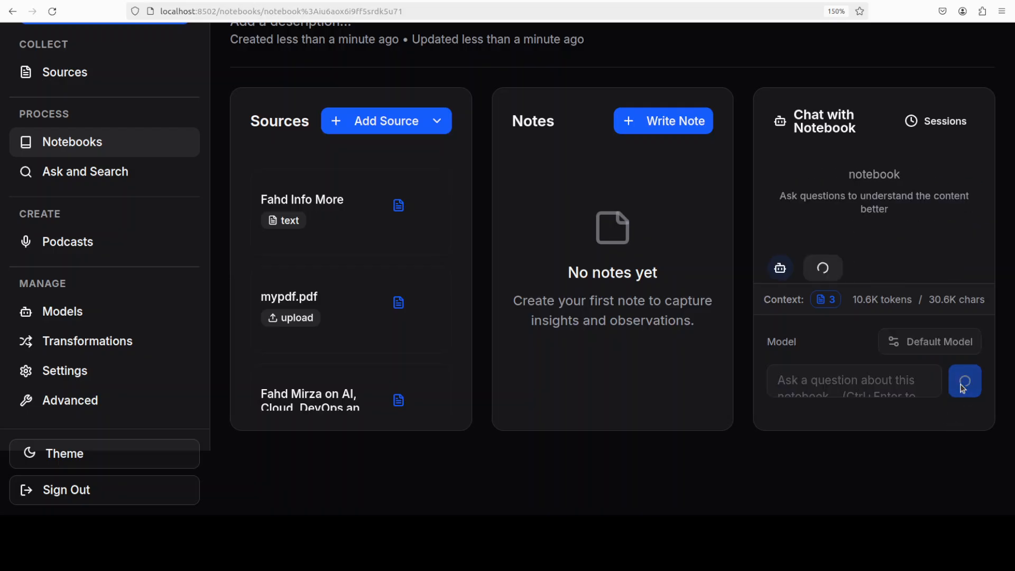
{"action": "left_click", "coordinate": [963, 380]}
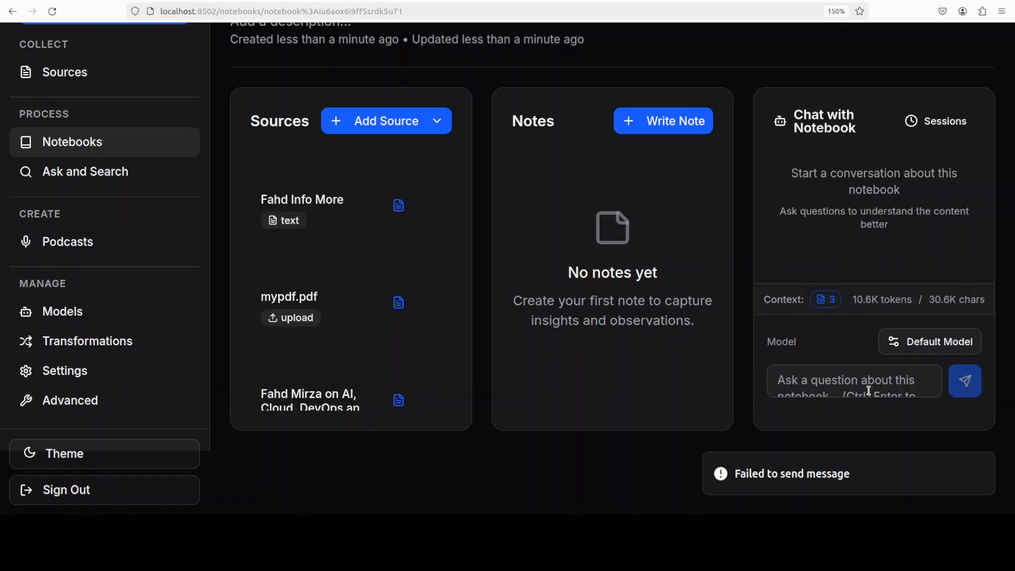
{"action": "left_click", "coordinate": [853, 381]}
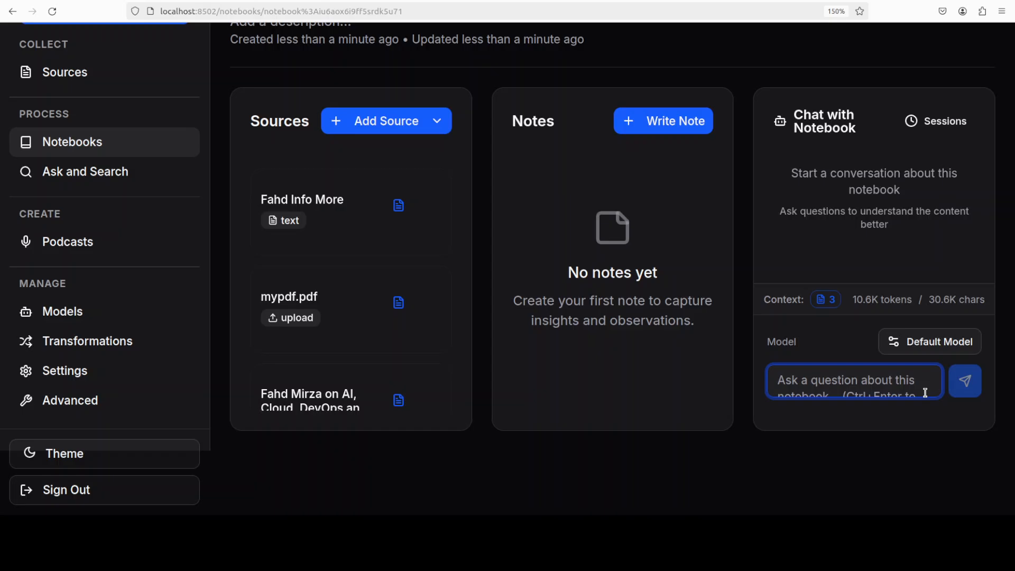
{"action": "left_click", "coordinate": [84, 171]}
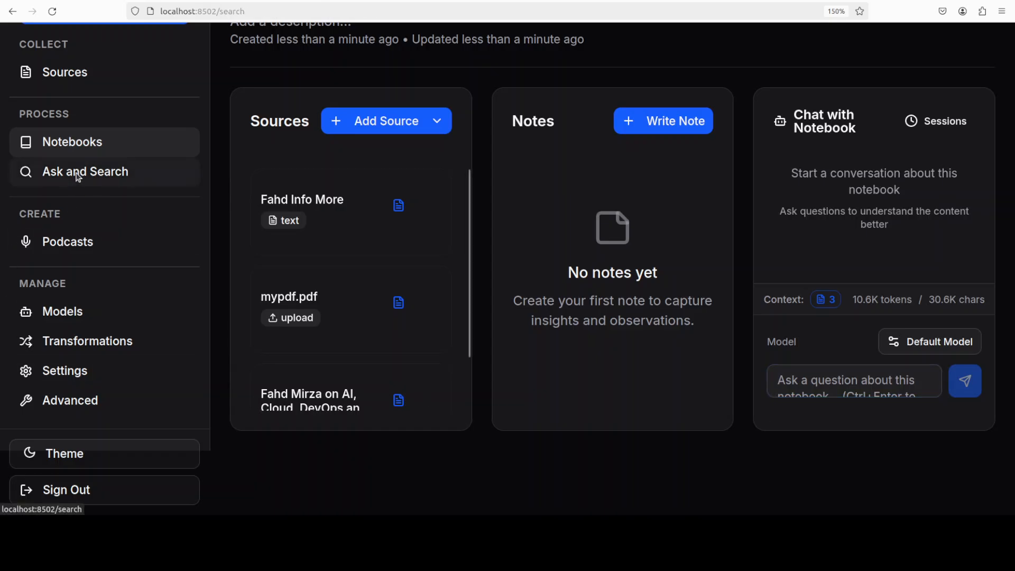
- View the Ask and Search warning about the missing embedding model, then go to Models
{"action": "left_click", "coordinate": [84, 172]}
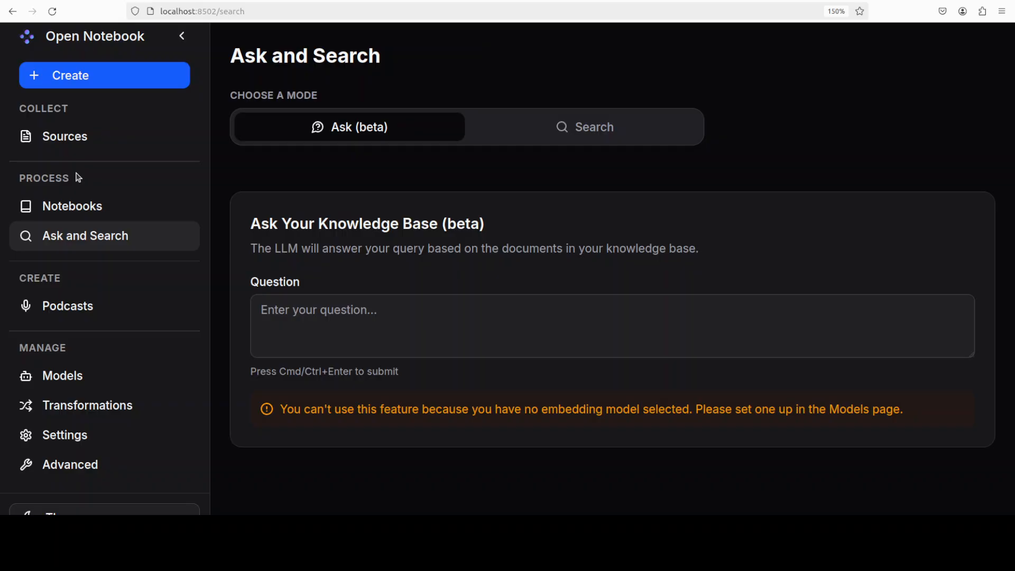
{"action": "mouse_move", "coordinate": [683, 411]}
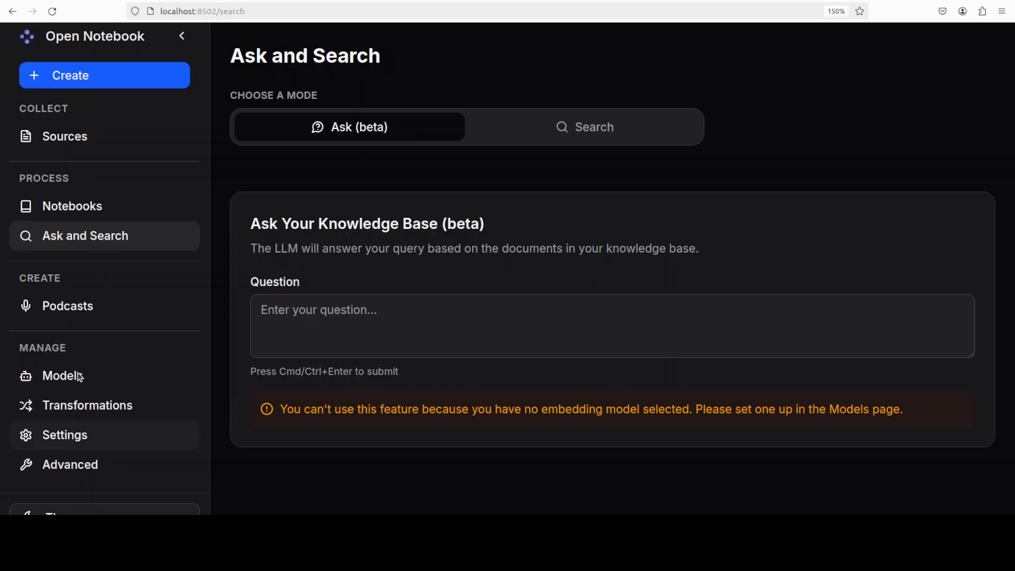
{"action": "mouse_move", "coordinate": [61, 375]}
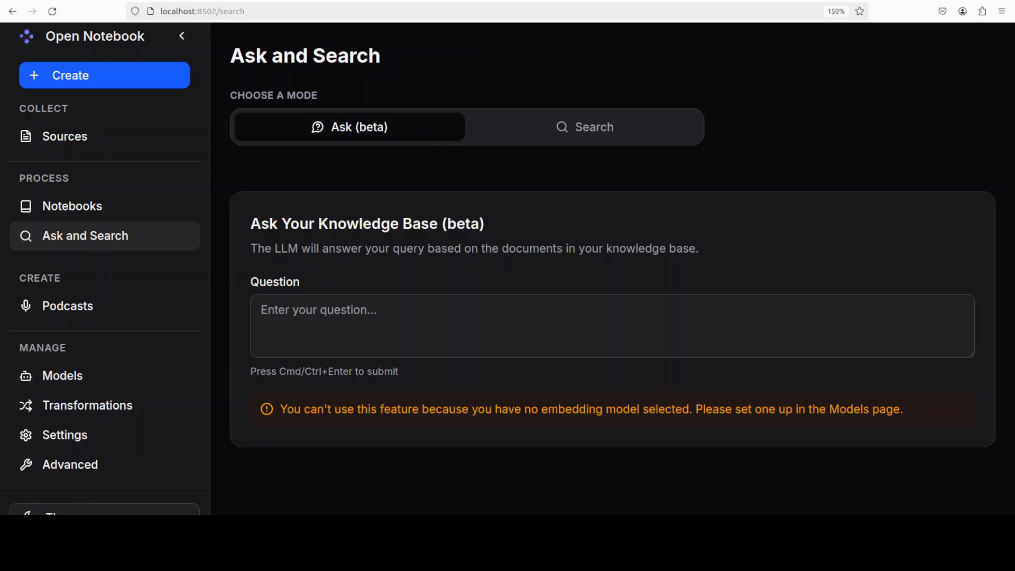
{"action": "left_click", "coordinate": [63, 376]}
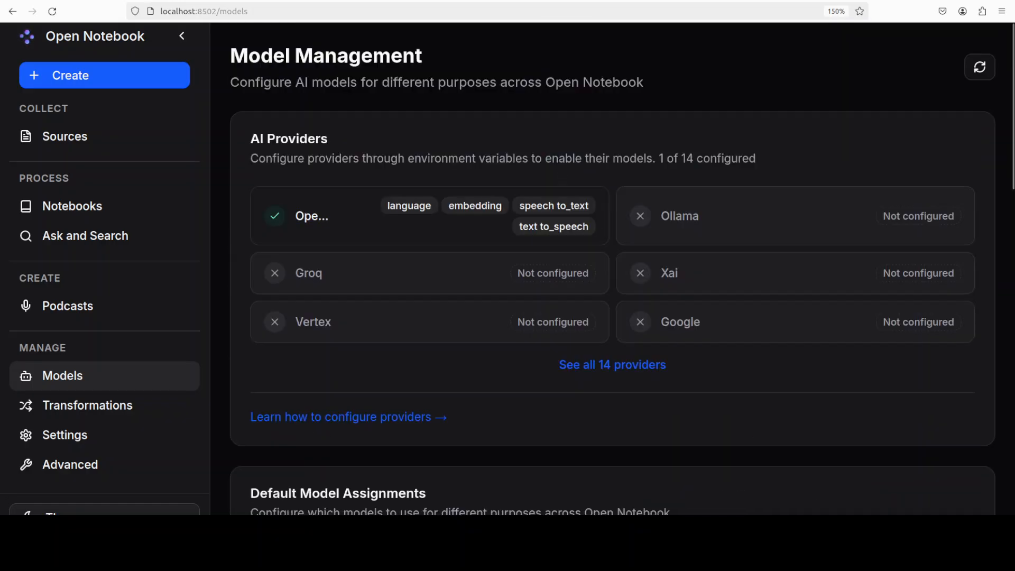
{"action": "scroll", "scroll_direction": "down", "scroll_amount": 3}
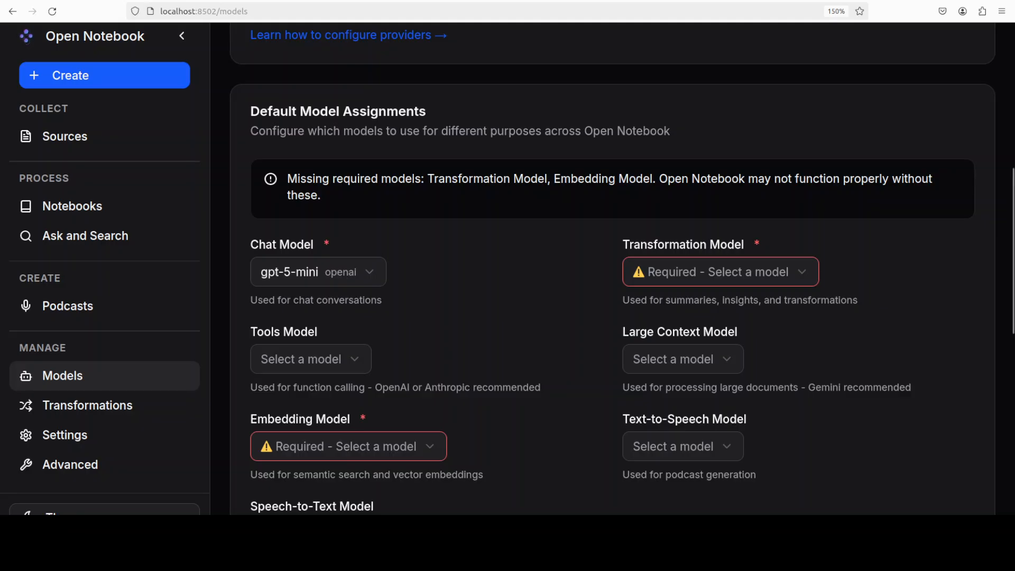
{"action": "scroll", "scroll_direction": "down", "scroll_amount": 3}
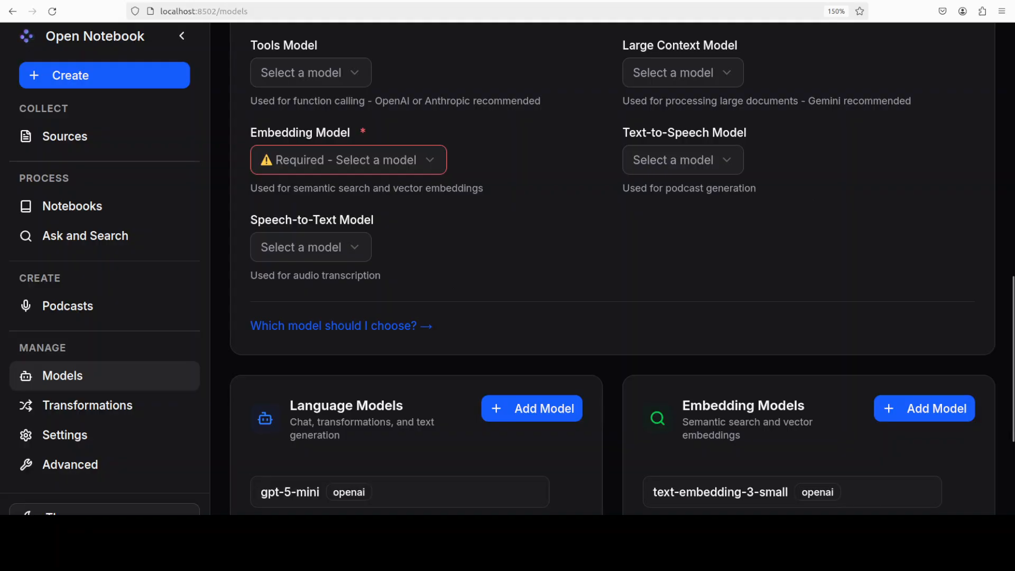
{"action": "scroll", "scroll_direction": "down", "scroll_amount": 3}
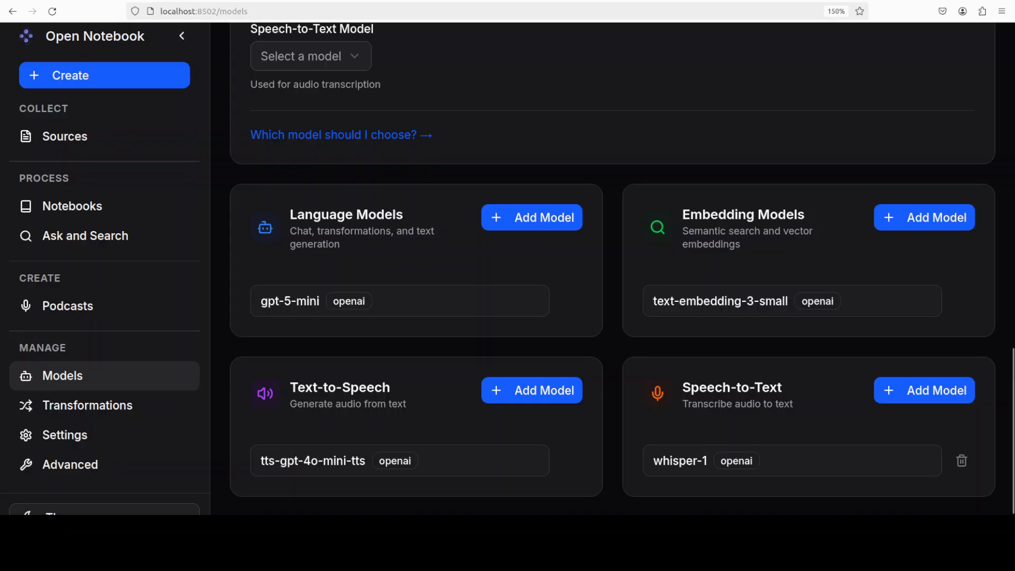
{"action": "scroll", "scroll_direction": "down", "scroll_amount": 3}
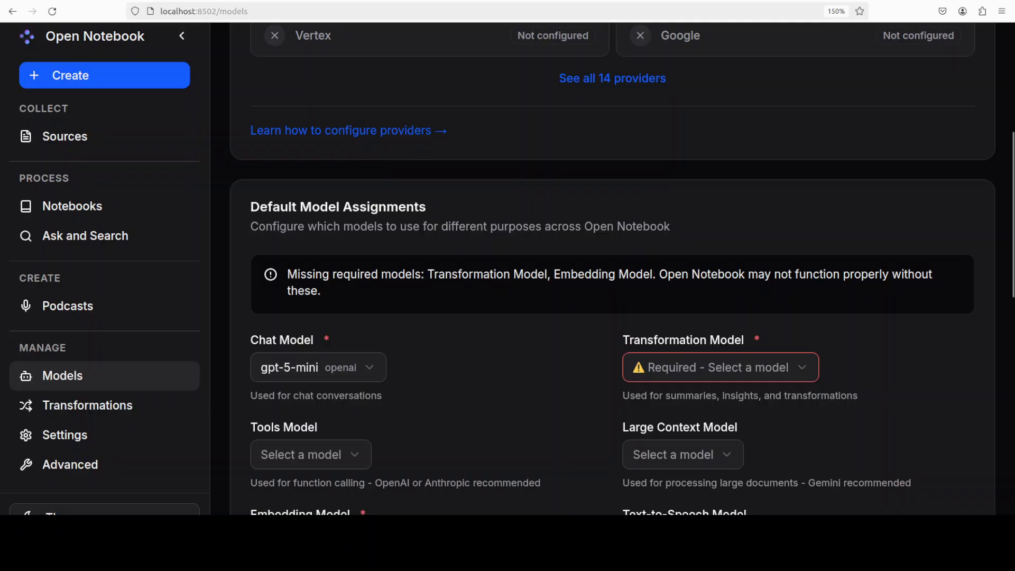
{"action": "scroll", "scroll_direction": "down", "scroll_amount": 3}
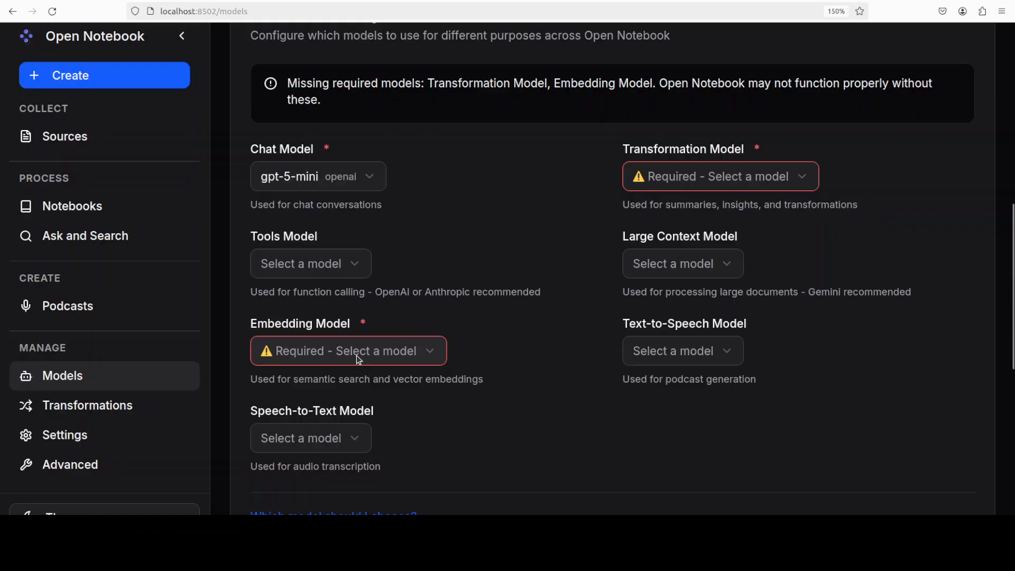
- Set default models: text-embedding-3-small, gpt-5-mini for transformation/tools/large context, whisper-1, tts-gpt-4o-mini-tts
{"action": "left_click", "coordinate": [348, 351]}
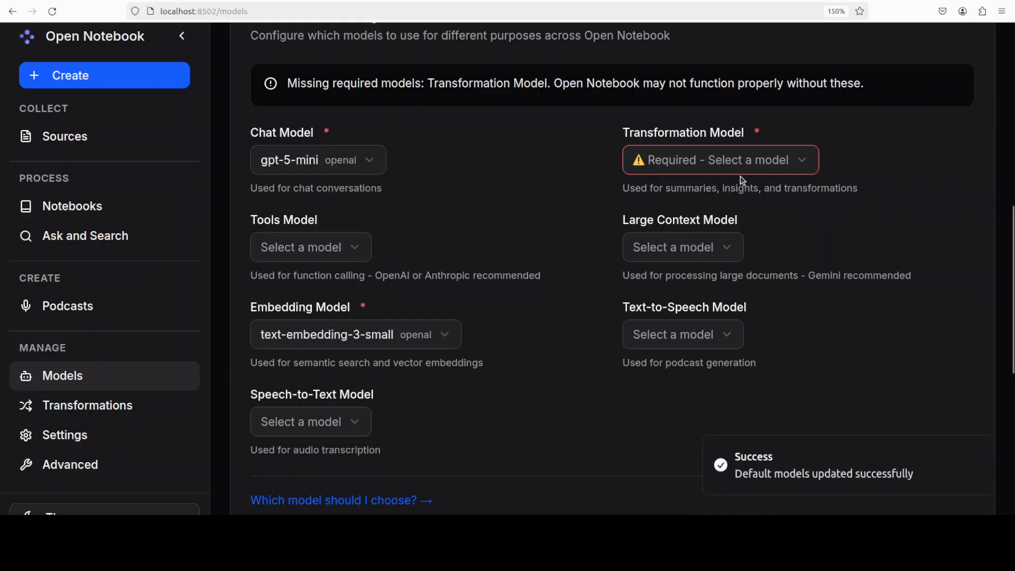
{"action": "left_click", "coordinate": [719, 160]}
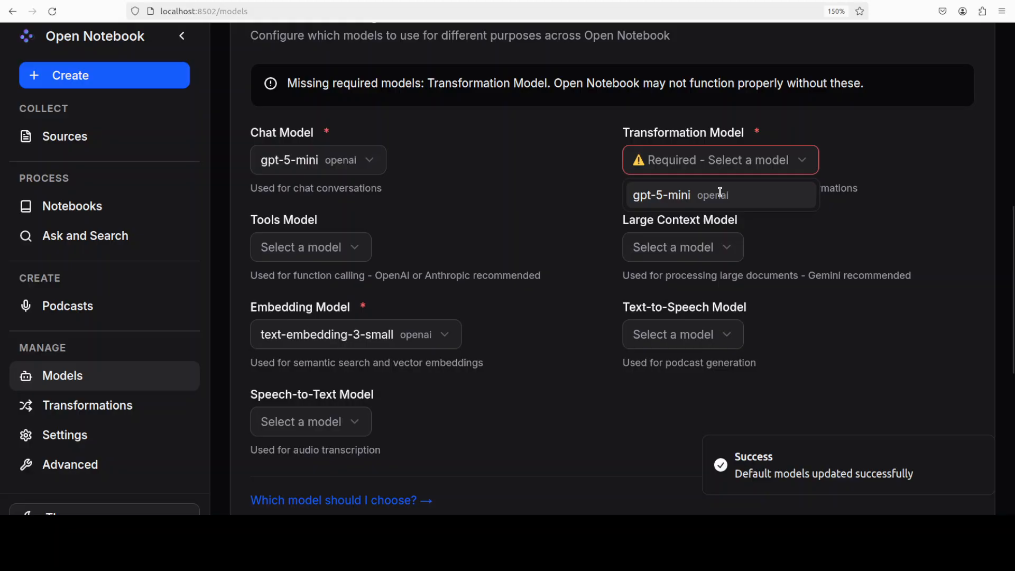
{"action": "left_click", "coordinate": [661, 195]}
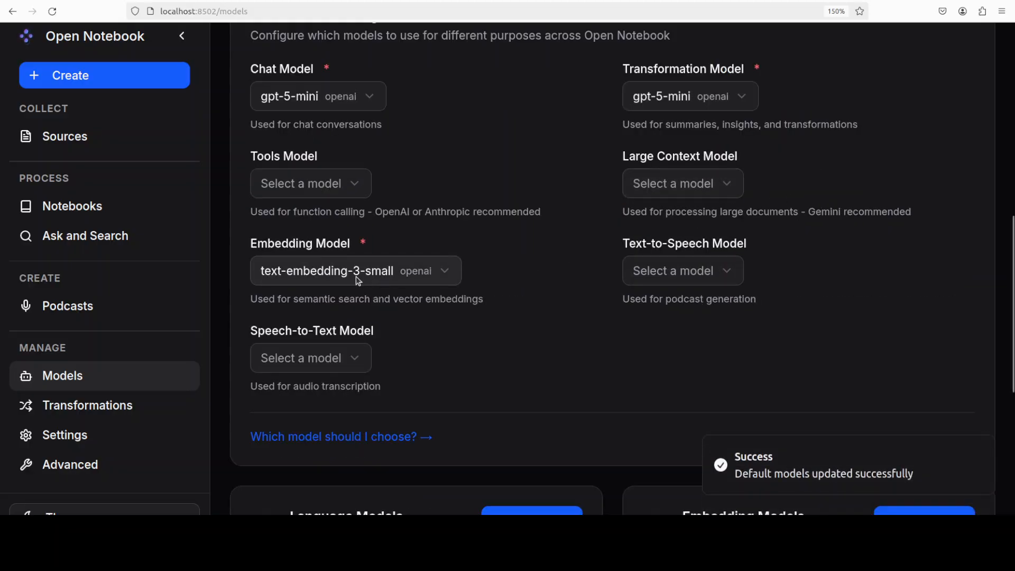
{"action": "left_click", "coordinate": [311, 358]}
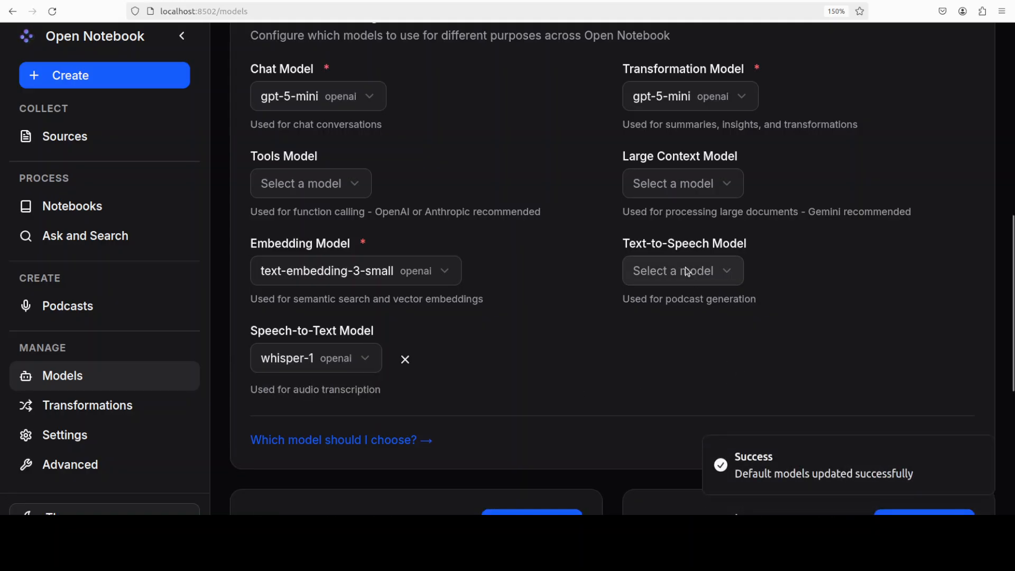
{"action": "left_click", "coordinate": [682, 271]}
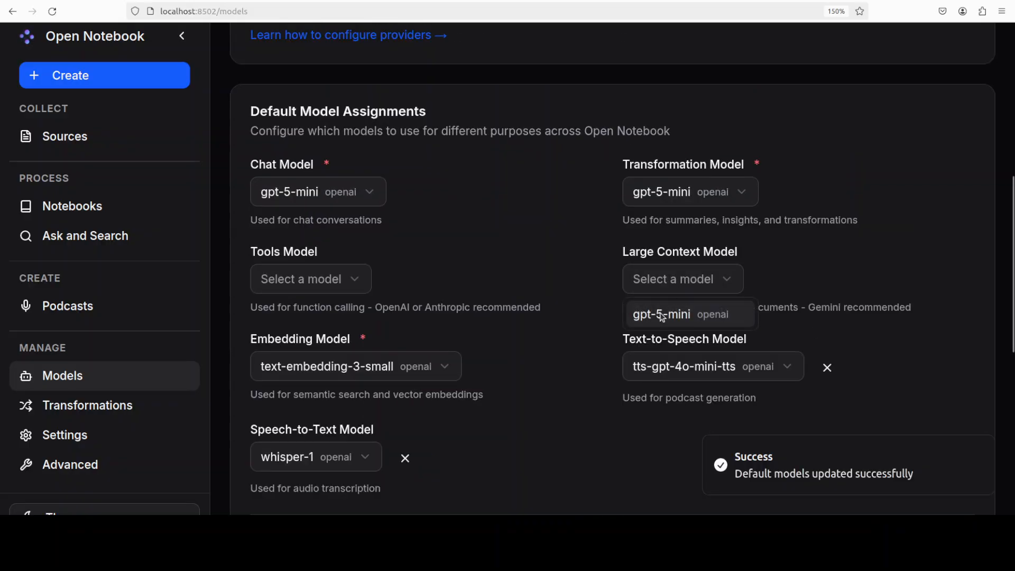
{"action": "left_click", "coordinate": [661, 314]}
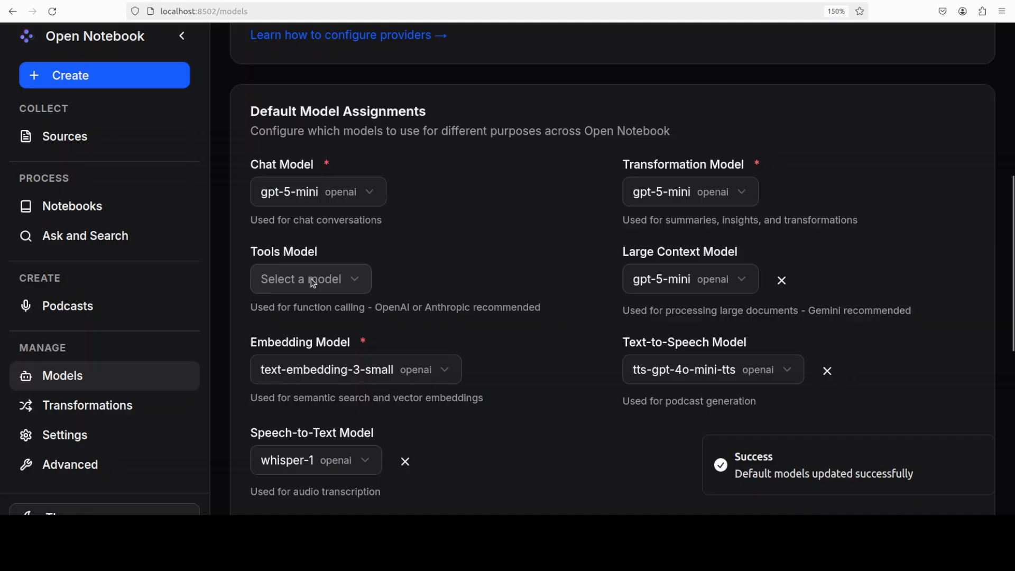
{"action": "left_click", "coordinate": [310, 280]}
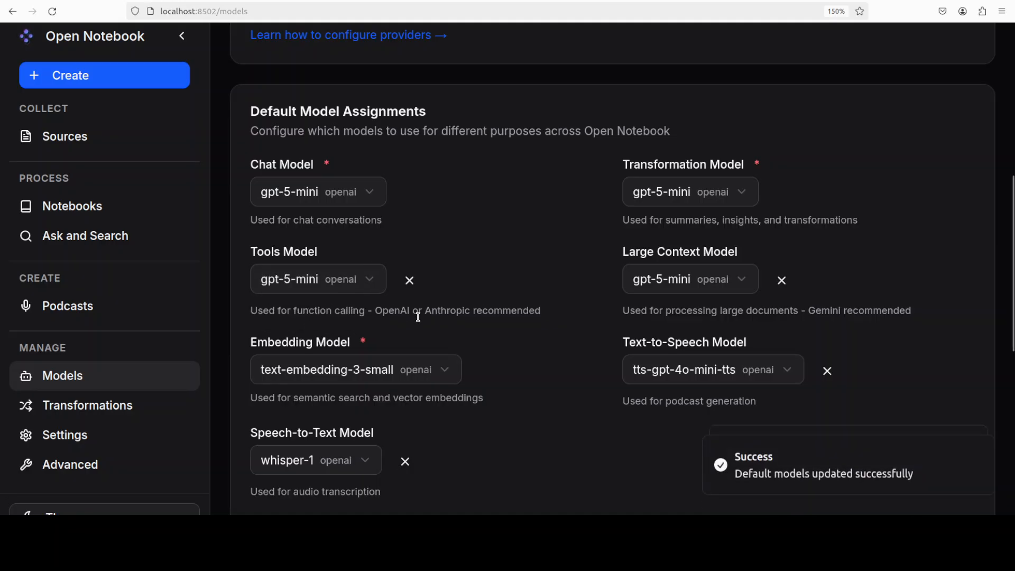
{"action": "mouse_move", "coordinate": [618, 369]}
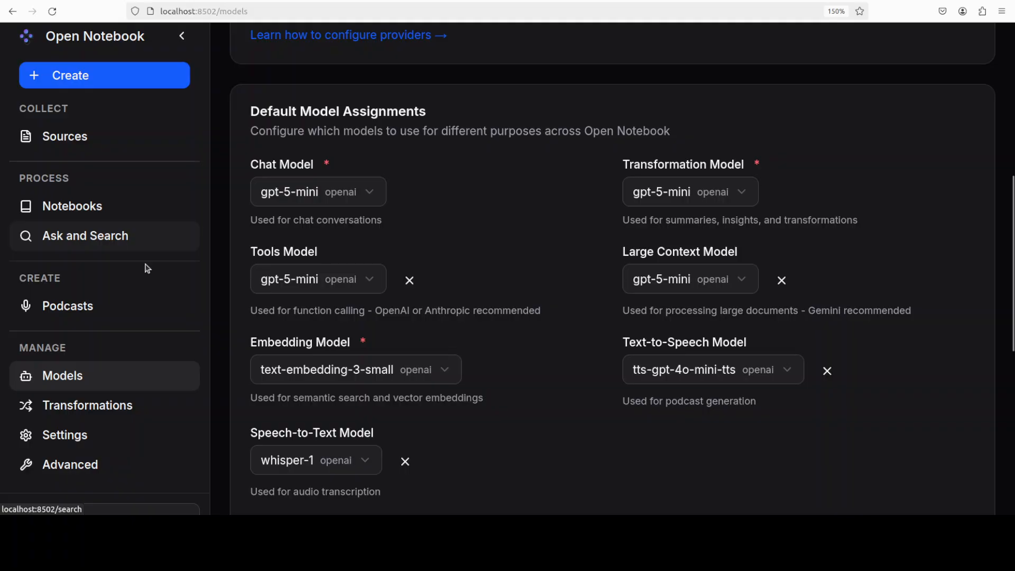
{"action": "left_click", "coordinate": [73, 205]}
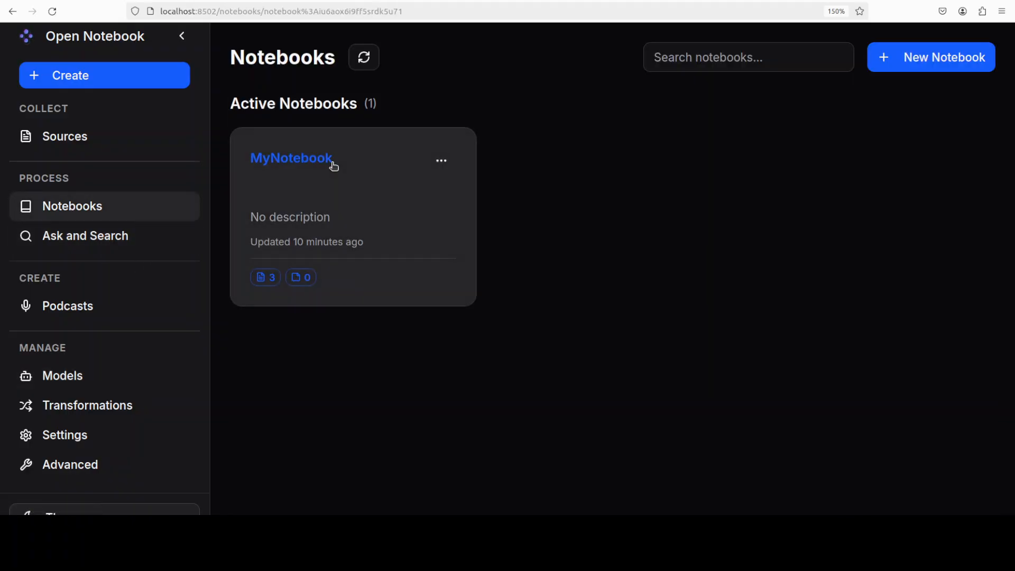
- Open MyNotebook and send 'who is Fahd Mir' to its chat
{"action": "left_click", "coordinate": [291, 158]}
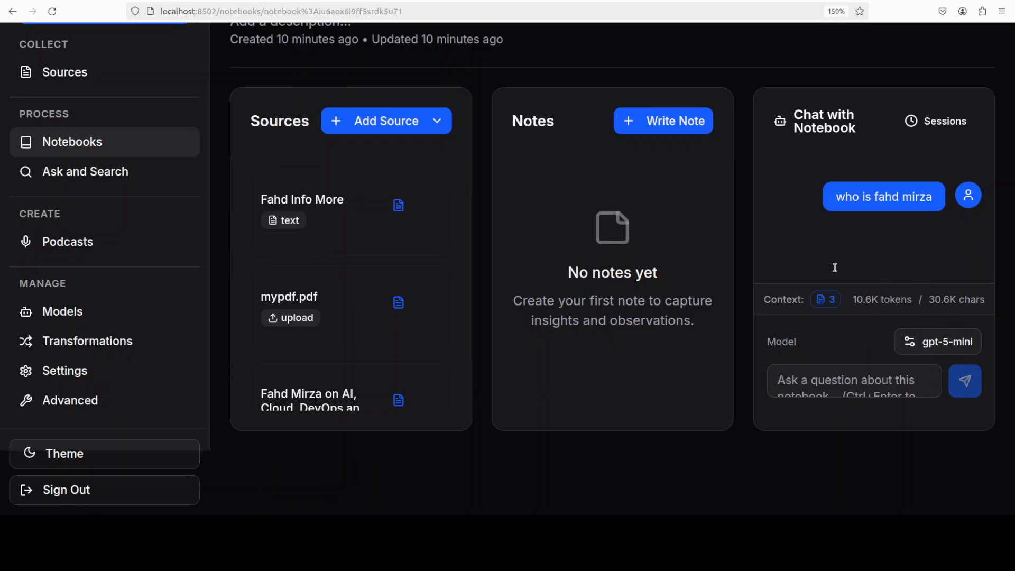
{"action": "left_click", "coordinate": [851, 380]}
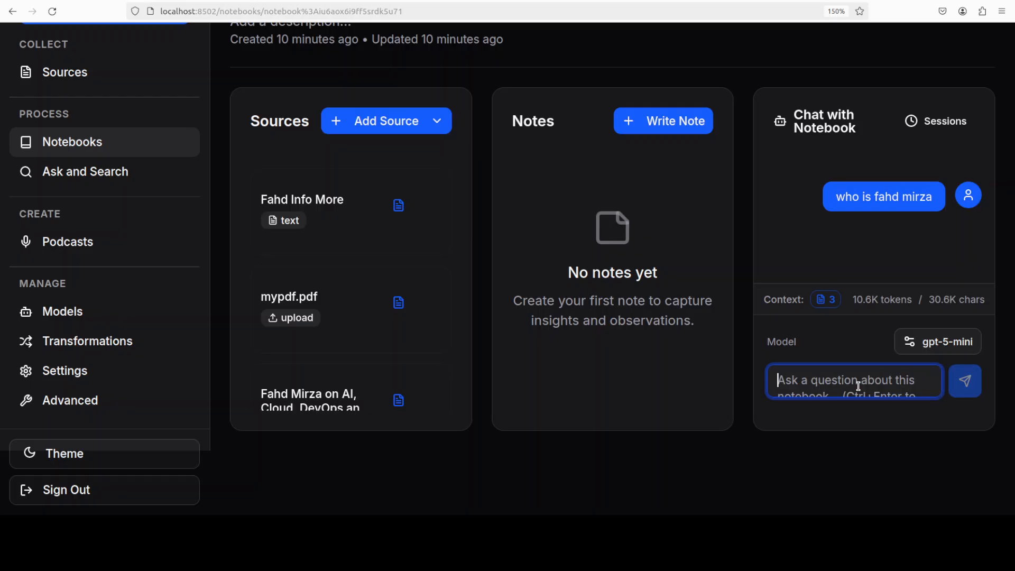
{"action": "type", "text": "who is Fahd Mir"}
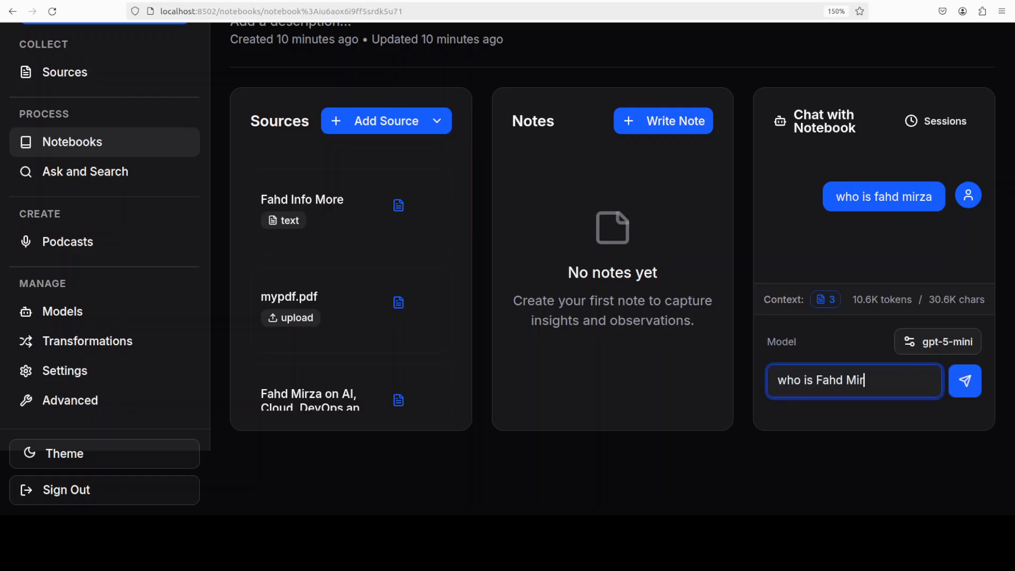
{"action": "left_click", "coordinate": [964, 381]}
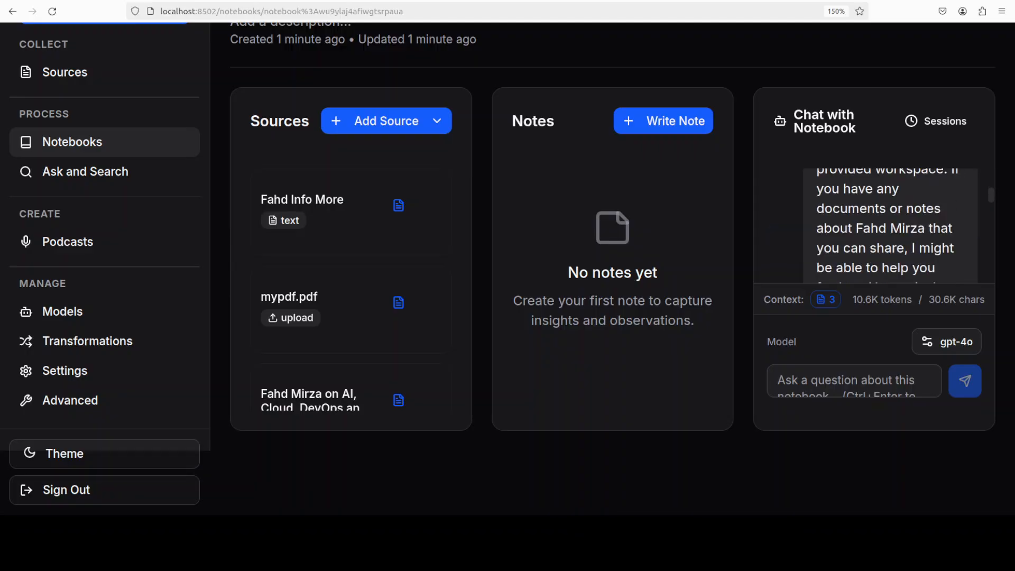
{"action": "scroll", "scroll_direction": "down", "scroll_amount": 3}
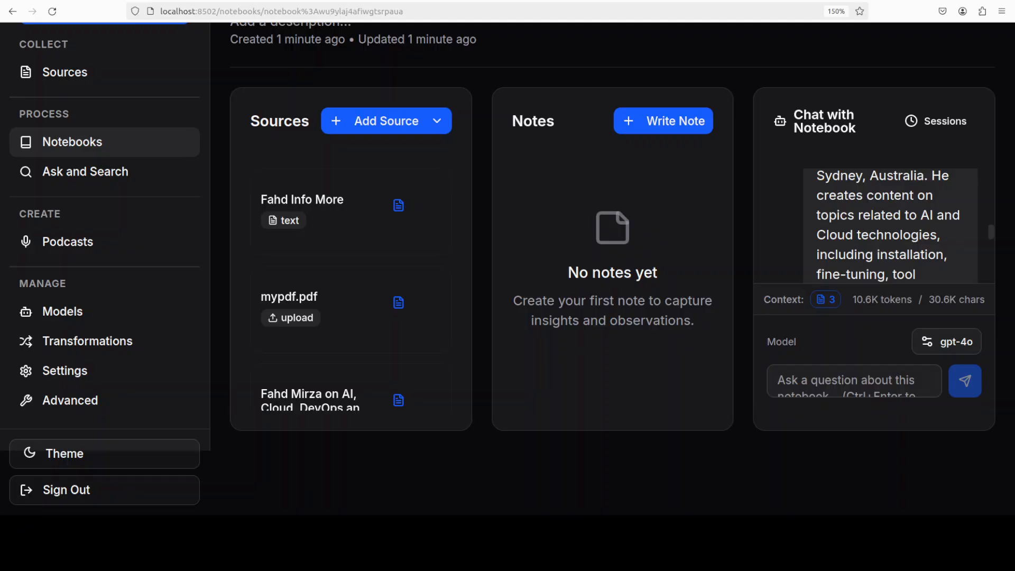
{"action": "scroll", "scroll_direction": "down", "scroll_amount": 3}
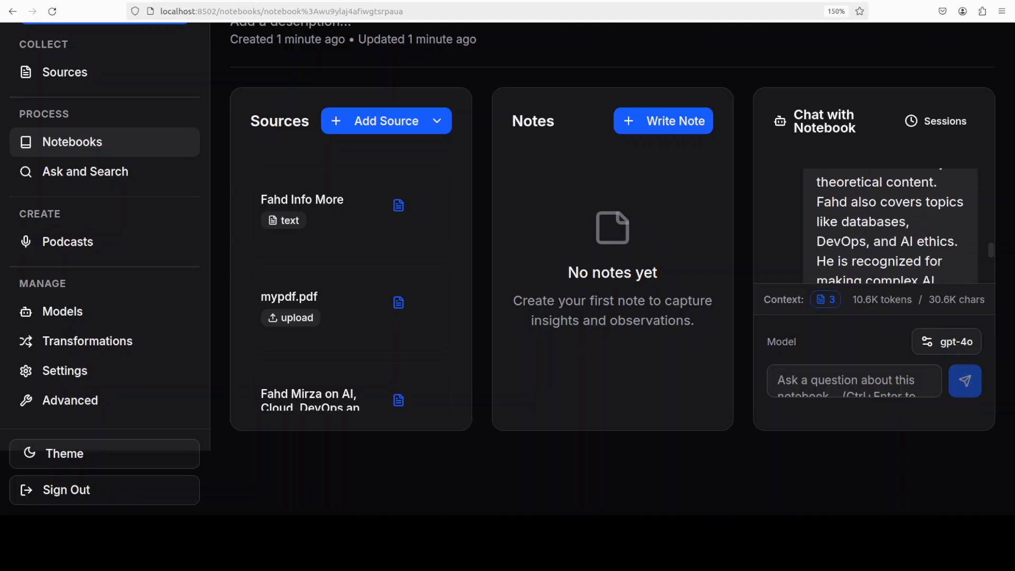